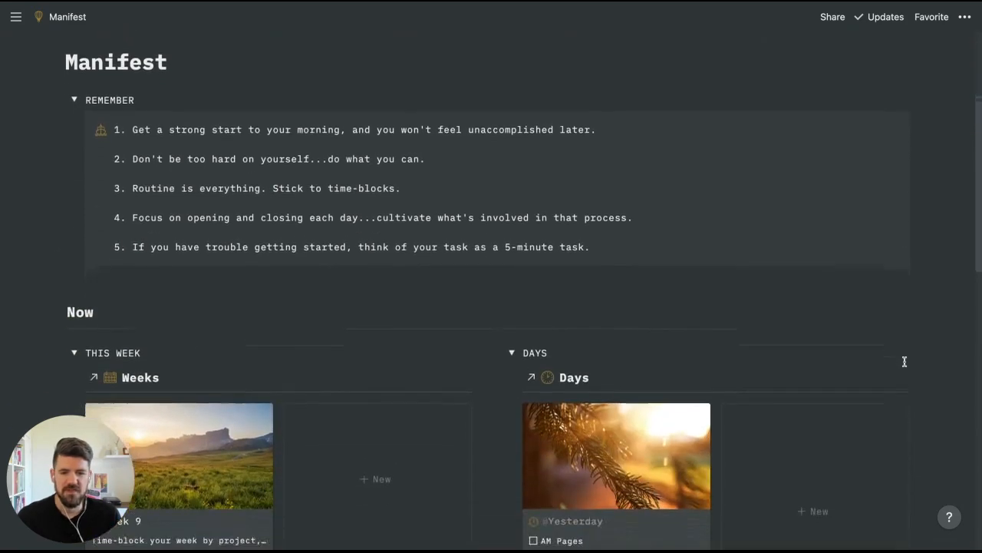
Scroll down to the Mindsets GOALS links and open Long Term Vision.
{"action": "scroll", "scroll_direction": "down", "scroll_amount": 3}
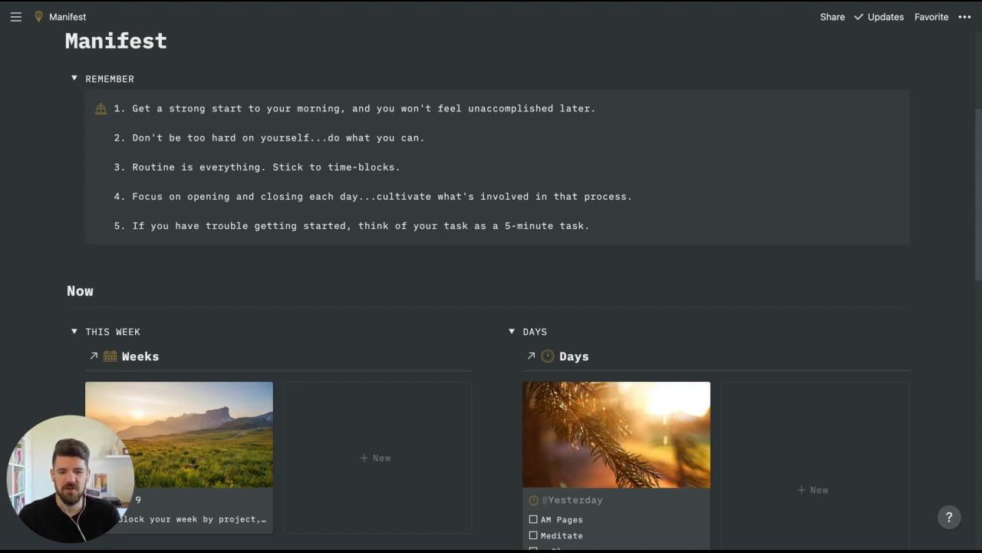
{"action": "scroll", "scroll_direction": "down", "scroll_amount": 3}
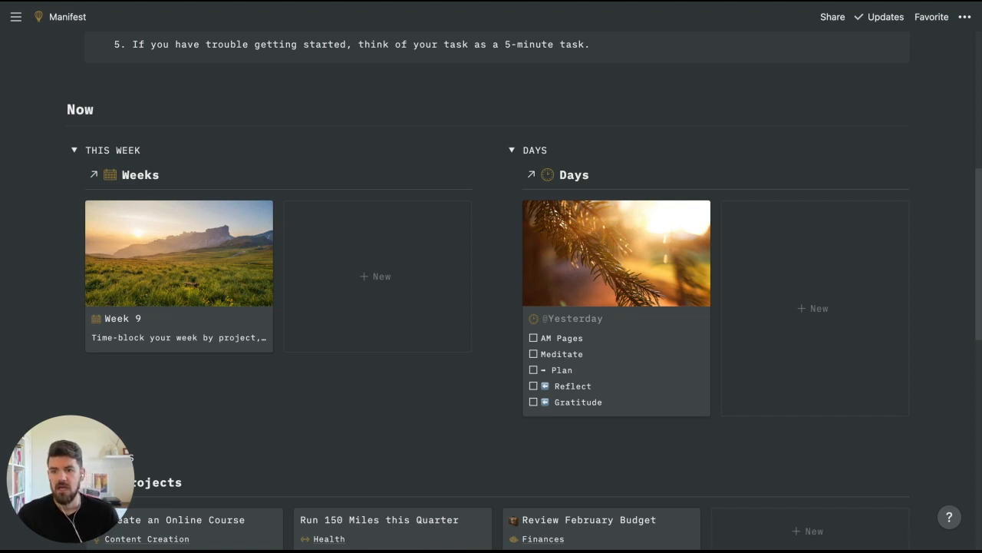
{"action": "scroll", "scroll_direction": "down", "scroll_amount": 3}
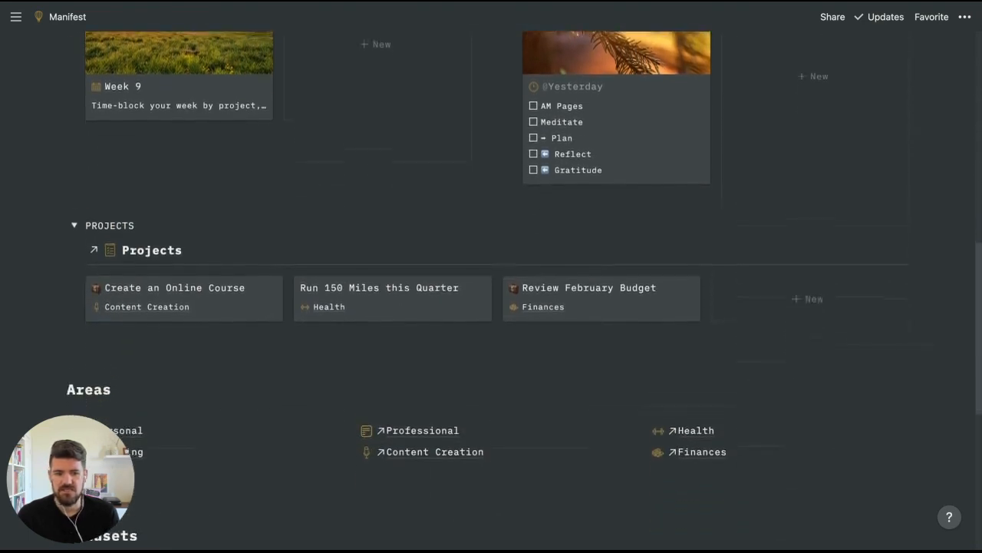
{"action": "scroll", "scroll_direction": "down", "scroll_amount": 3}
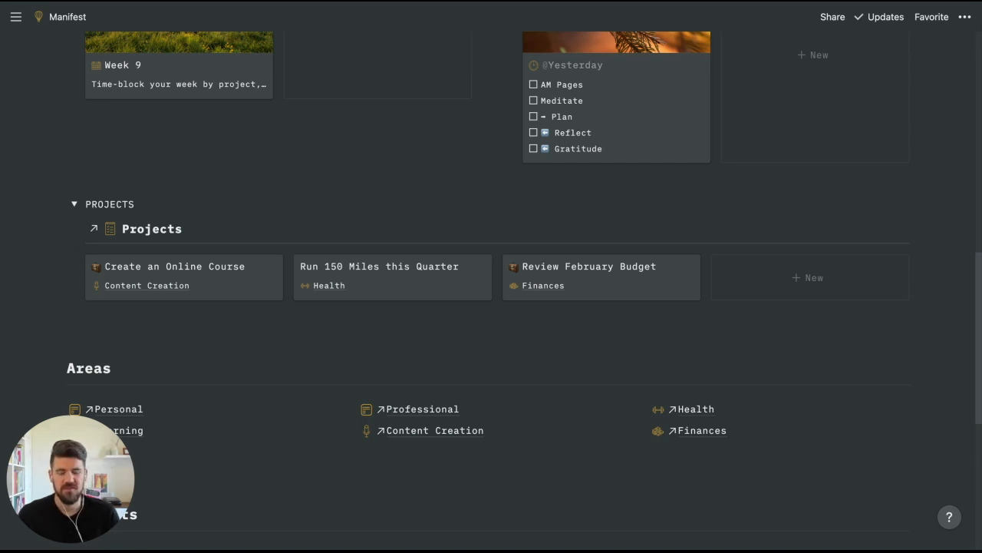
{"action": "scroll", "scroll_direction": "down", "scroll_amount": 3}
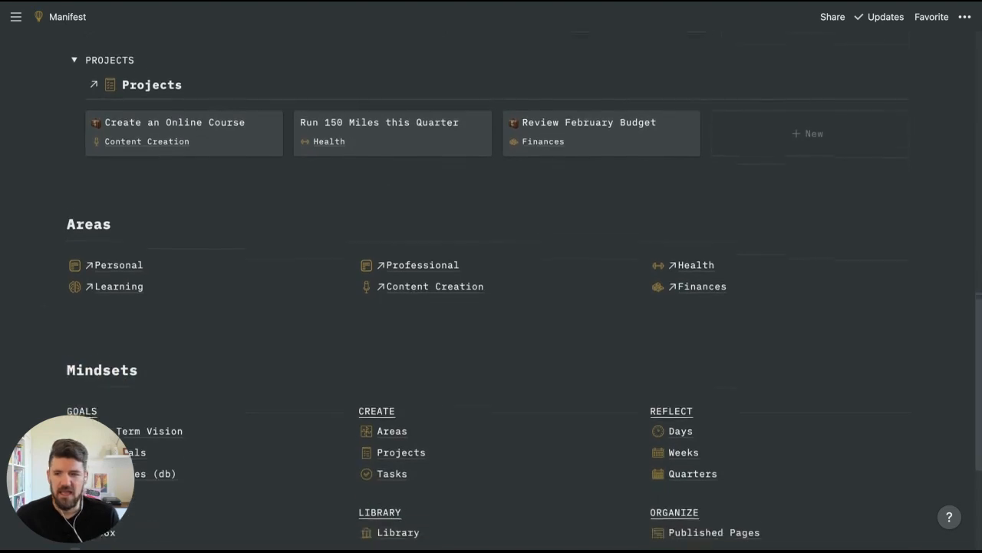
{"action": "scroll", "scroll_direction": "down", "scroll_amount": 3}
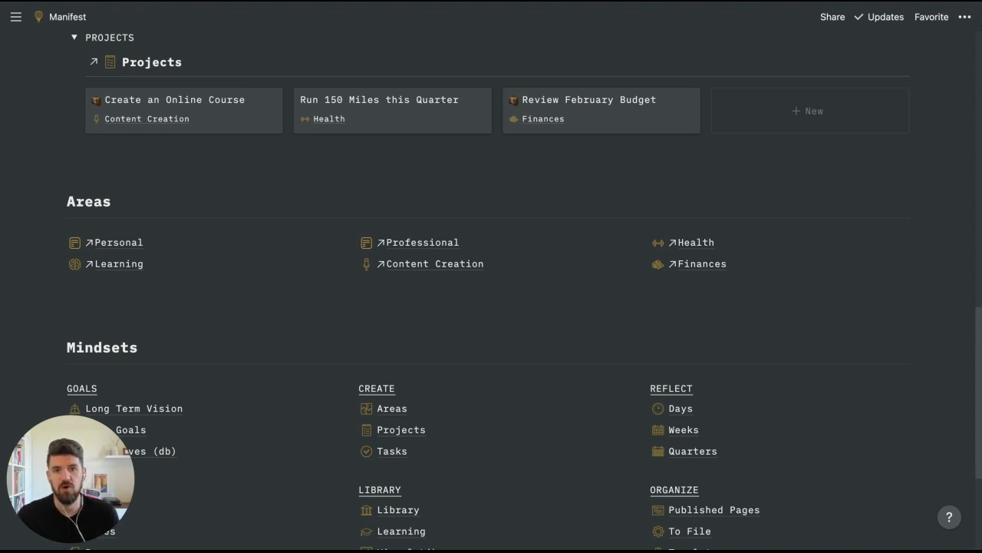
{"action": "scroll", "scroll_direction": "down", "scroll_amount": 3}
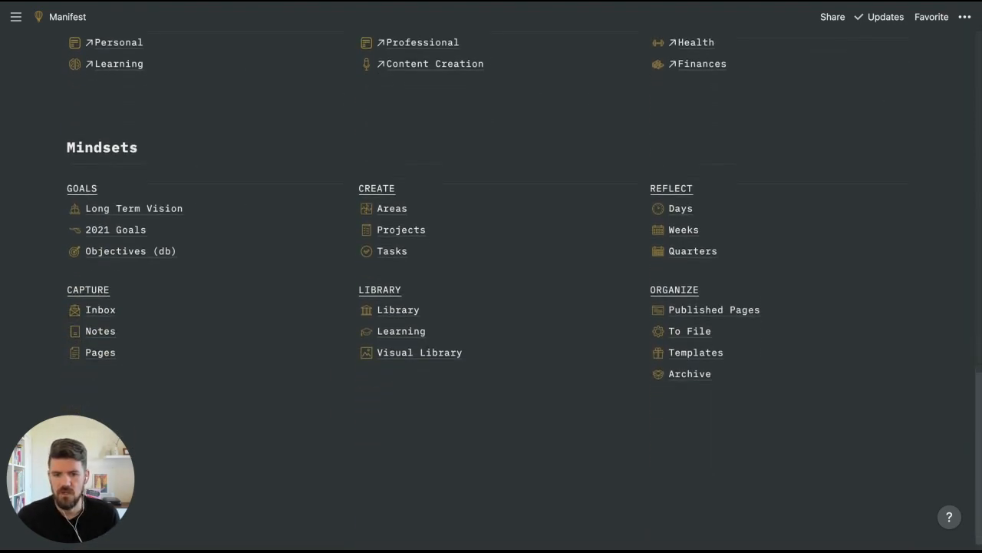
{"action": "scroll", "scroll_direction": "down", "scroll_amount": 3}
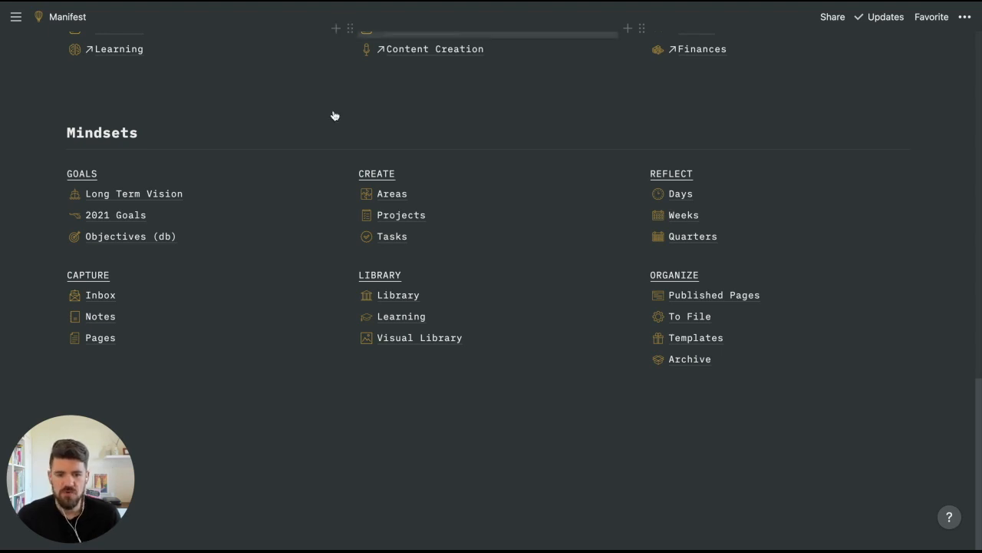
{"action": "mouse_move", "coordinate": [134, 193]}
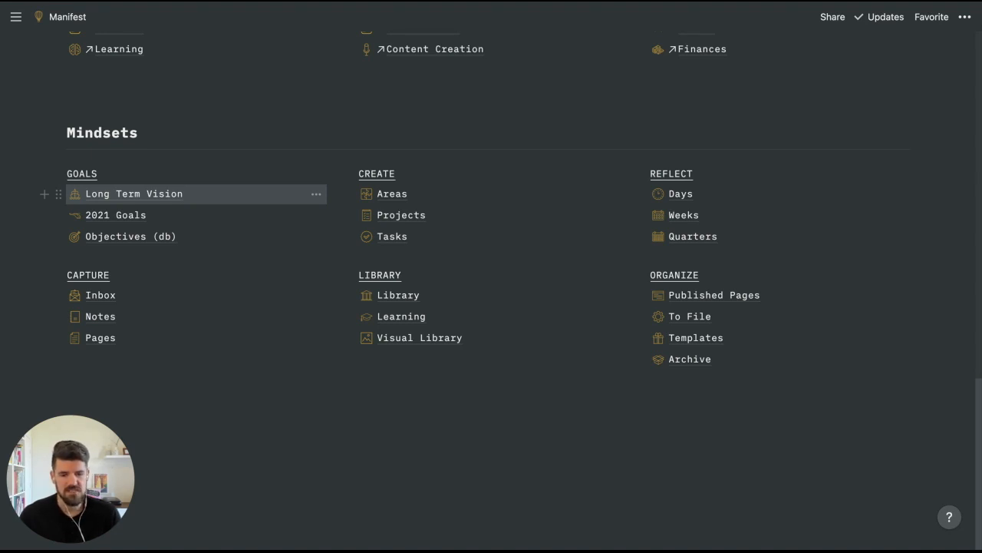
{"action": "left_click", "coordinate": [133, 193]}
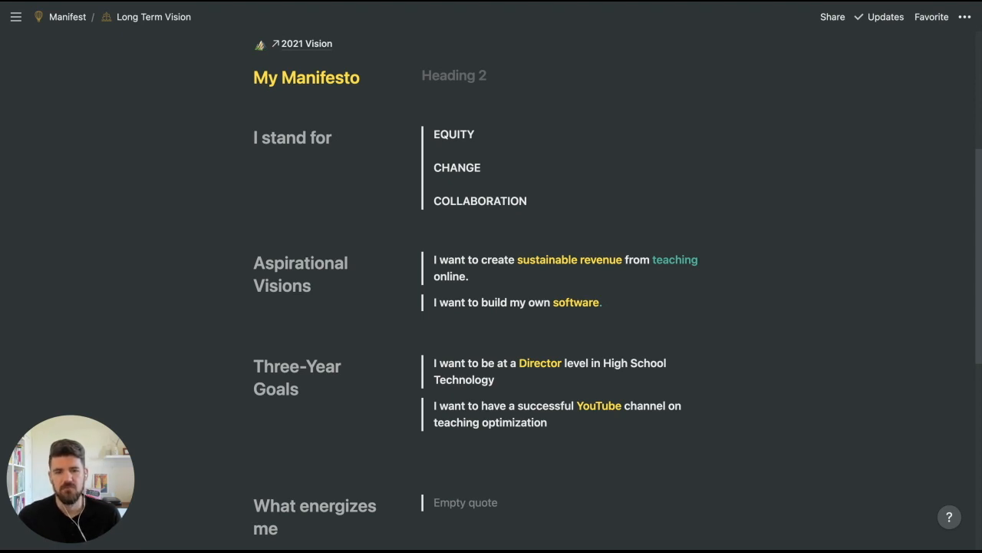
{"action": "mouse_move", "coordinate": [128, 159]}
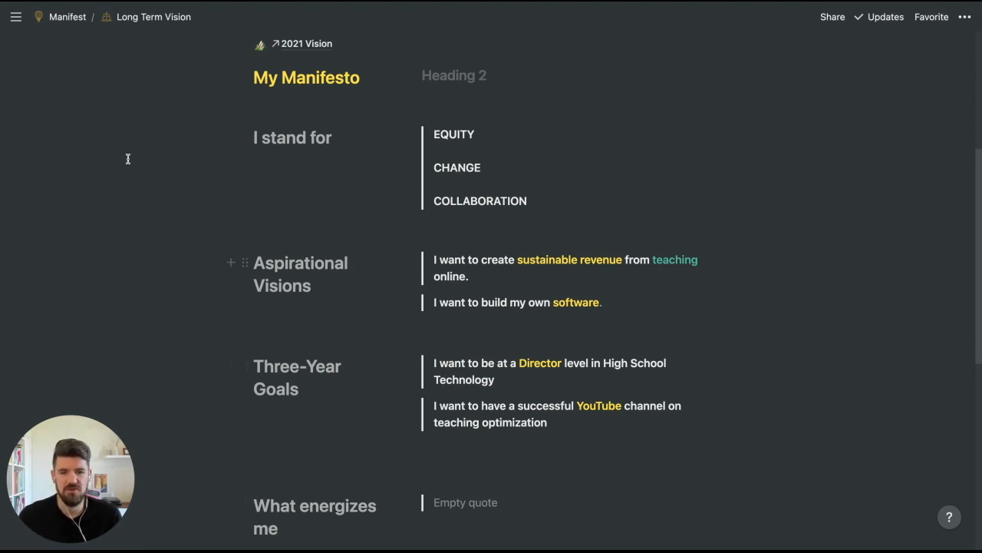
Go back to the Manifest dashboard through the breadcrumb.
{"action": "left_click", "coordinate": [68, 16]}
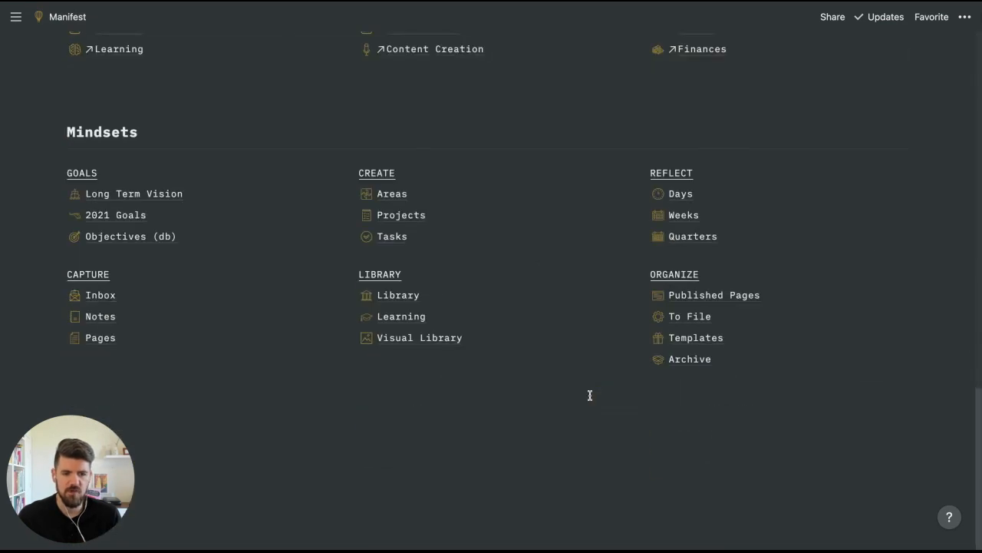
{"action": "mouse_move", "coordinate": [465, 193]}
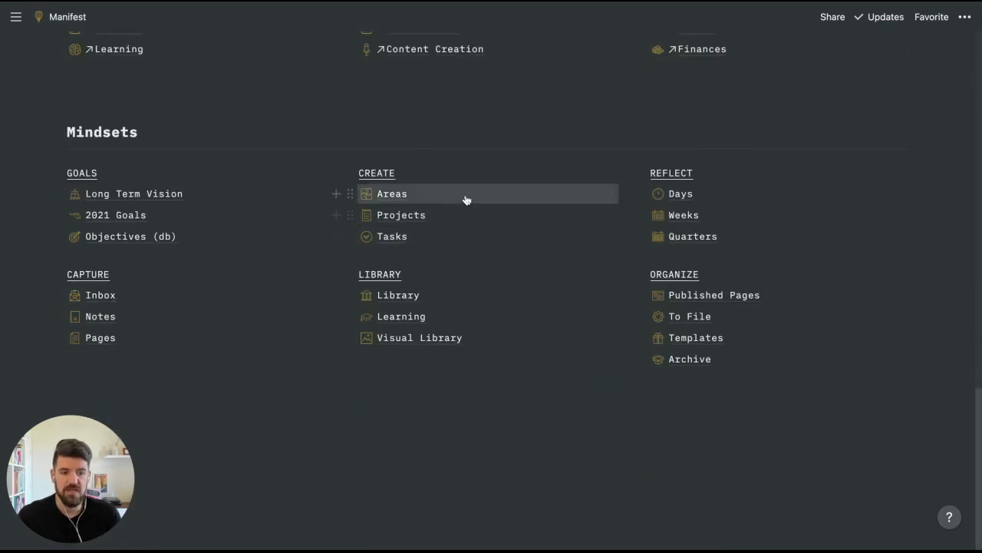
{"action": "mouse_move", "coordinate": [463, 177]}
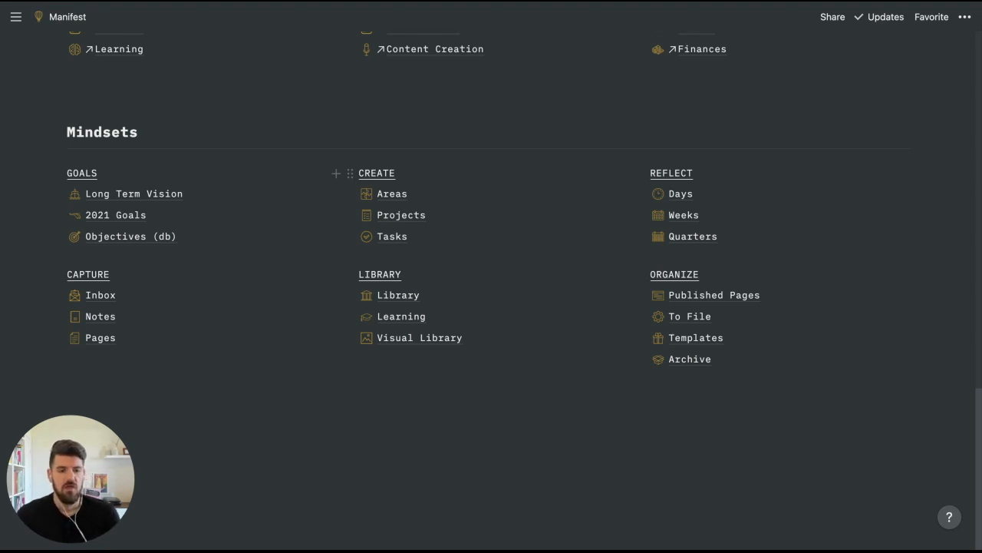
{"action": "mouse_move", "coordinate": [712, 159]}
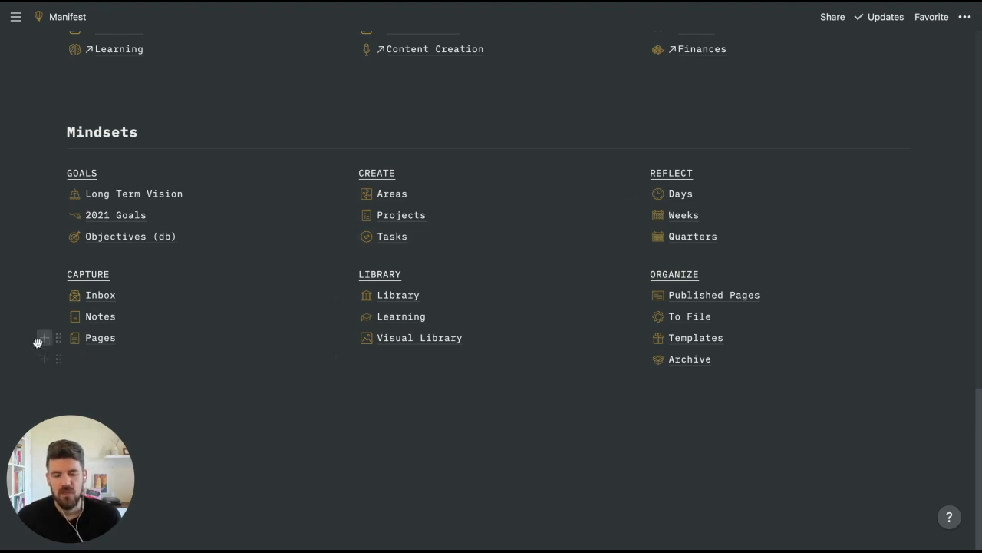
{"action": "mouse_move", "coordinate": [246, 342]}
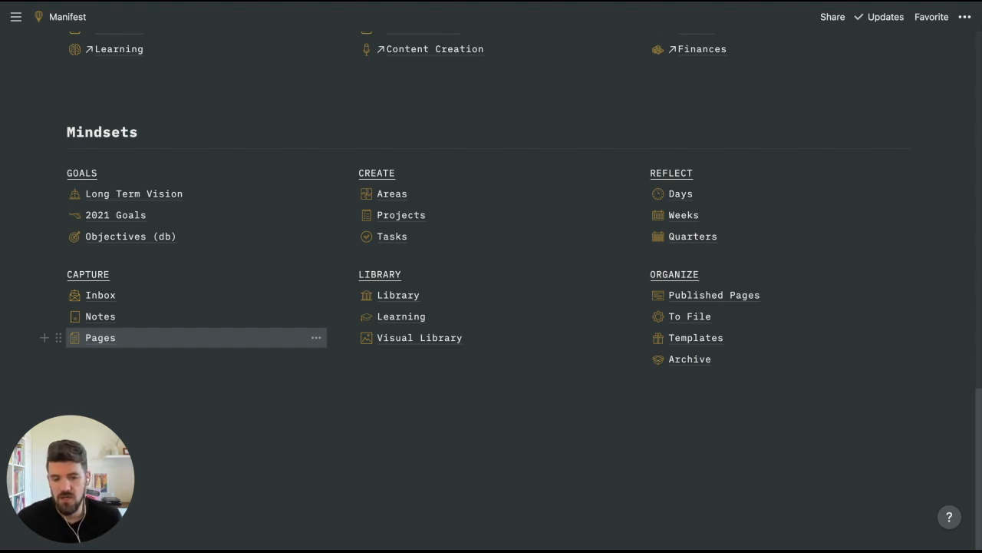
{"action": "left_click", "coordinate": [99, 337]}
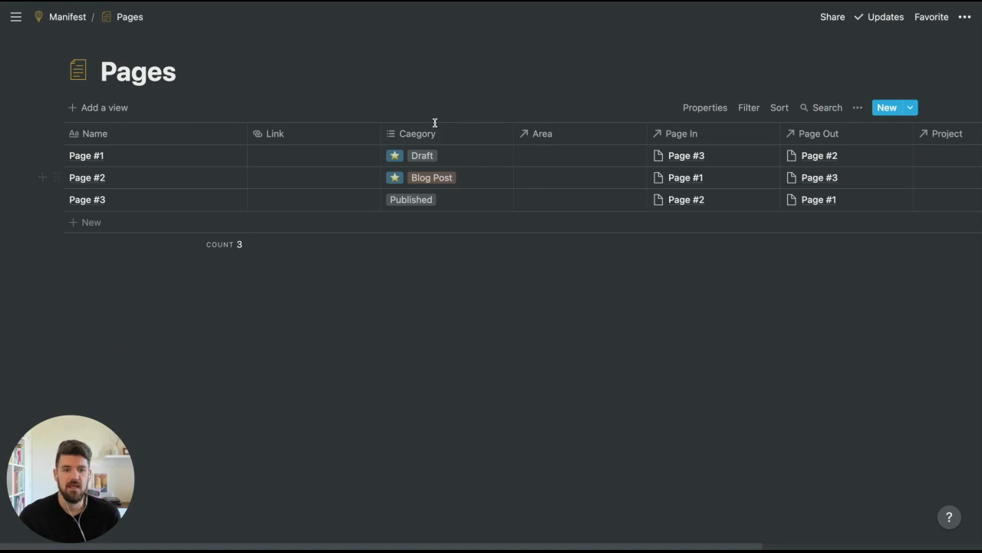
{"action": "mouse_move", "coordinate": [496, 165]}
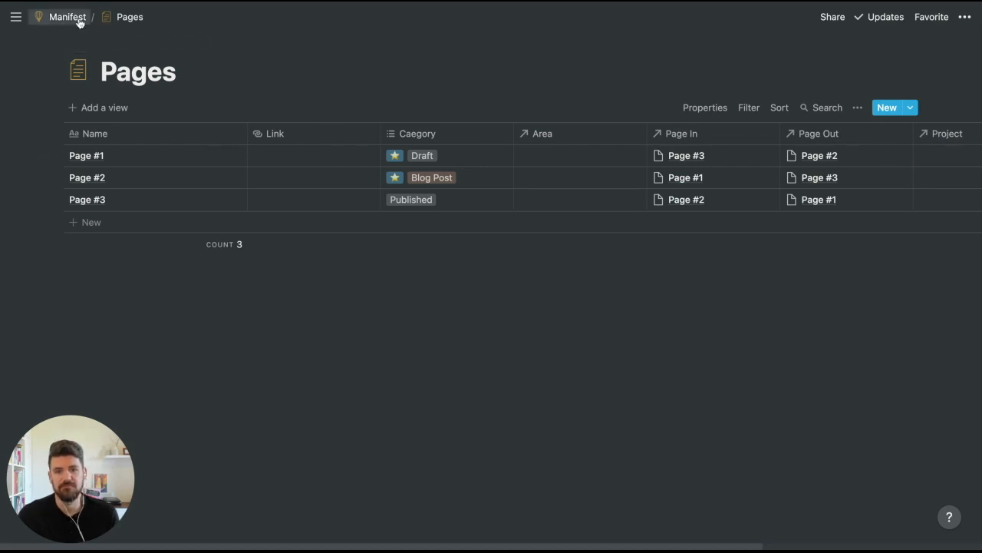
{"action": "left_click", "coordinate": [67, 16]}
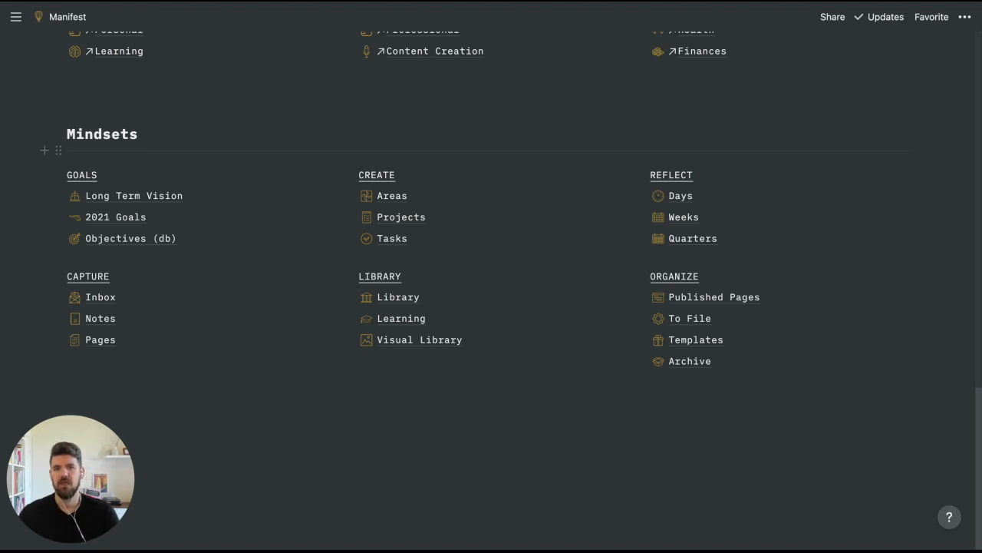
{"action": "mouse_move", "coordinate": [666, 274]}
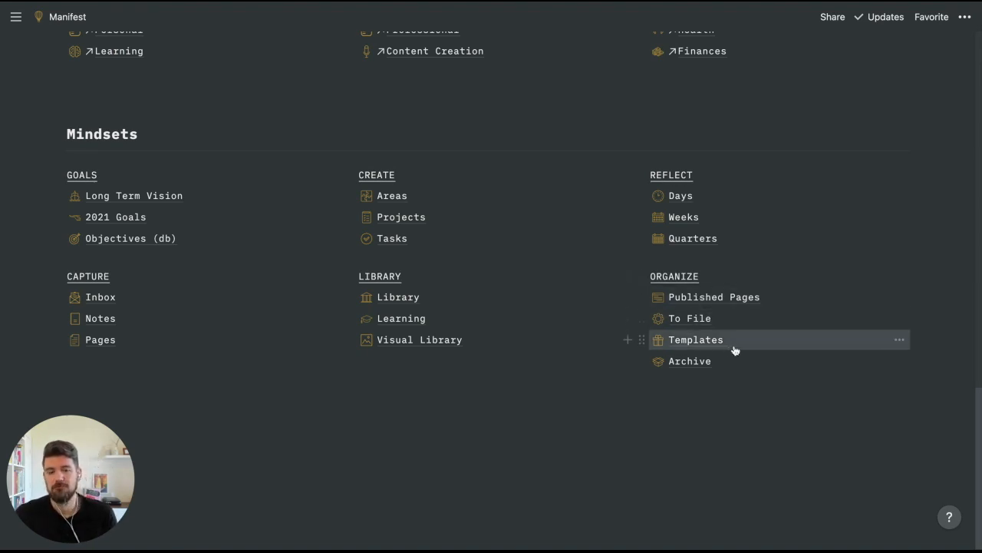
{"action": "mouse_move", "coordinate": [706, 344]}
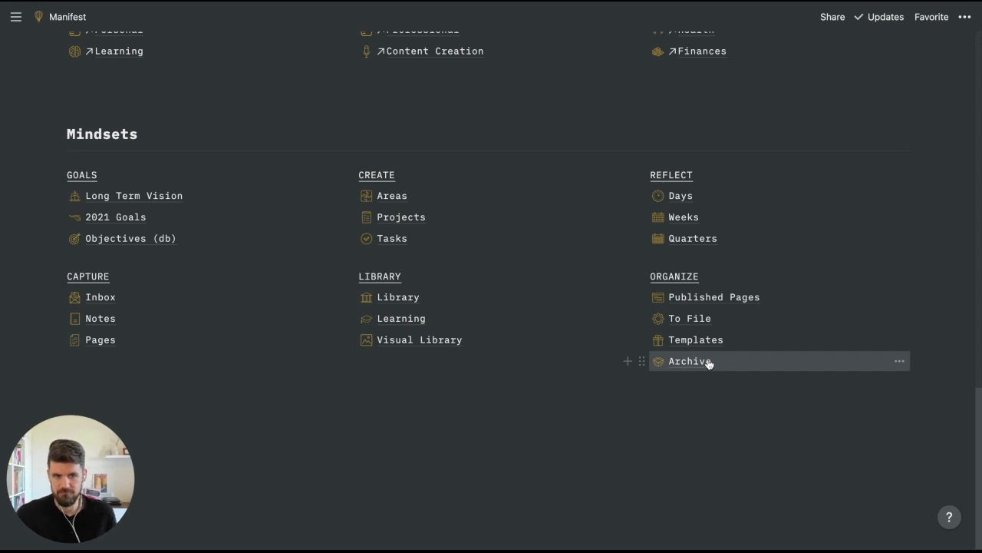
{"action": "mouse_move", "coordinate": [709, 362]}
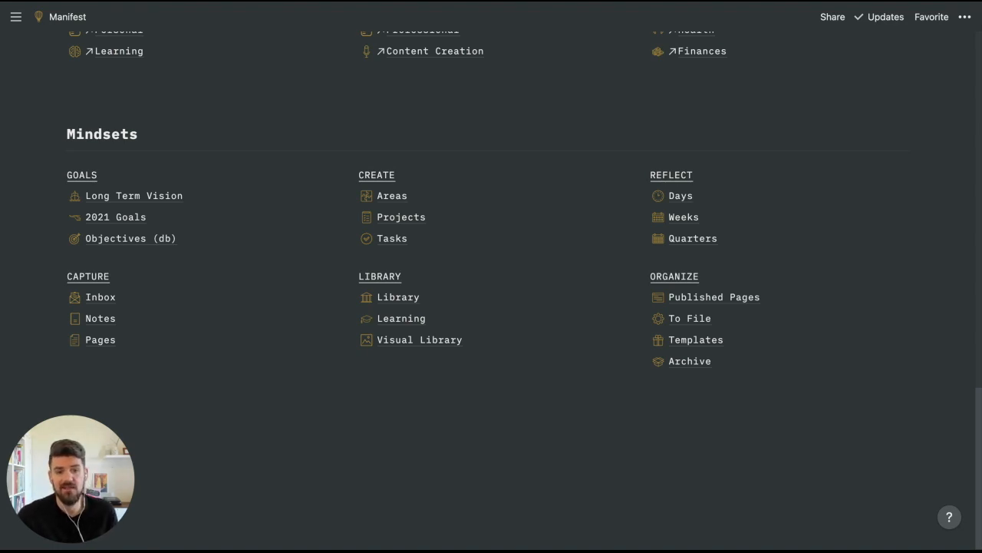
{"action": "mouse_move", "coordinate": [555, 508]}
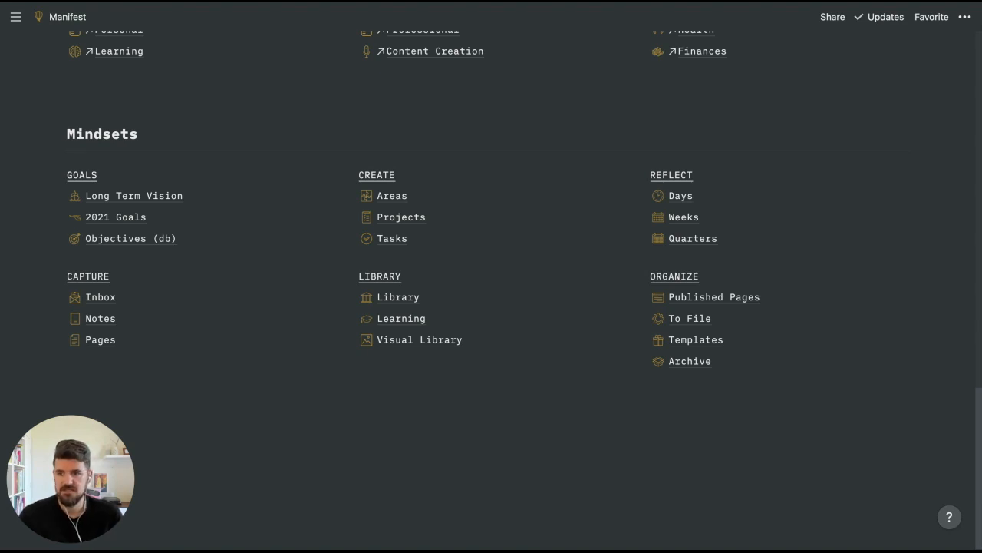
{"action": "scroll", "scroll_direction": "up", "scroll_amount": 3}
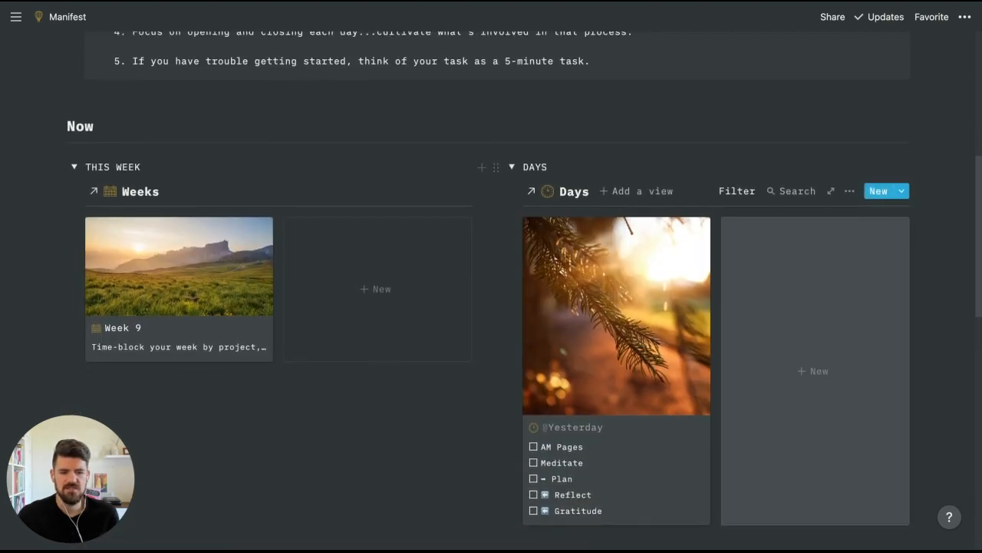
{"action": "scroll", "scroll_direction": "down", "scroll_amount": 3}
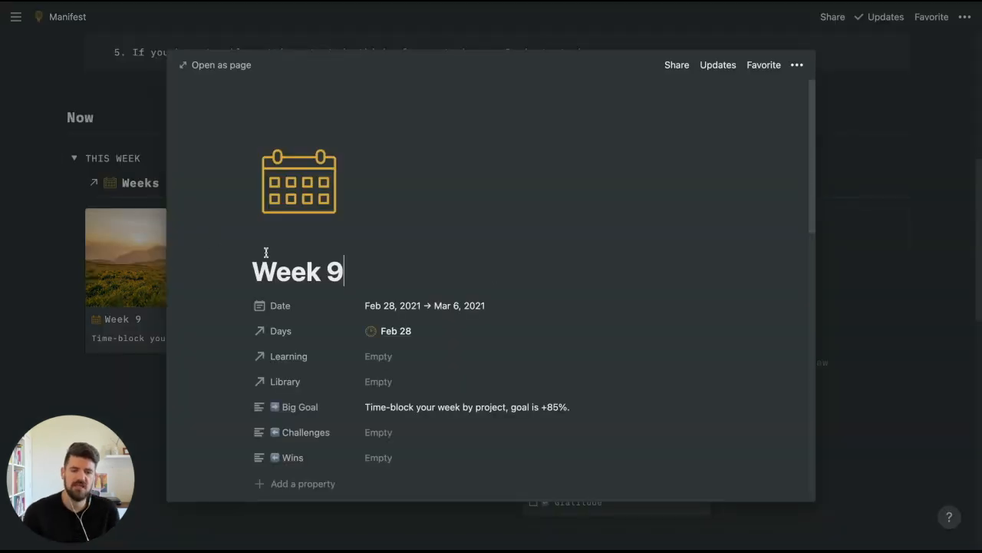
Scroll the Week 9 preview down to the Preparing for the Week checklist.
{"action": "scroll", "scroll_direction": "down", "scroll_amount": 3}
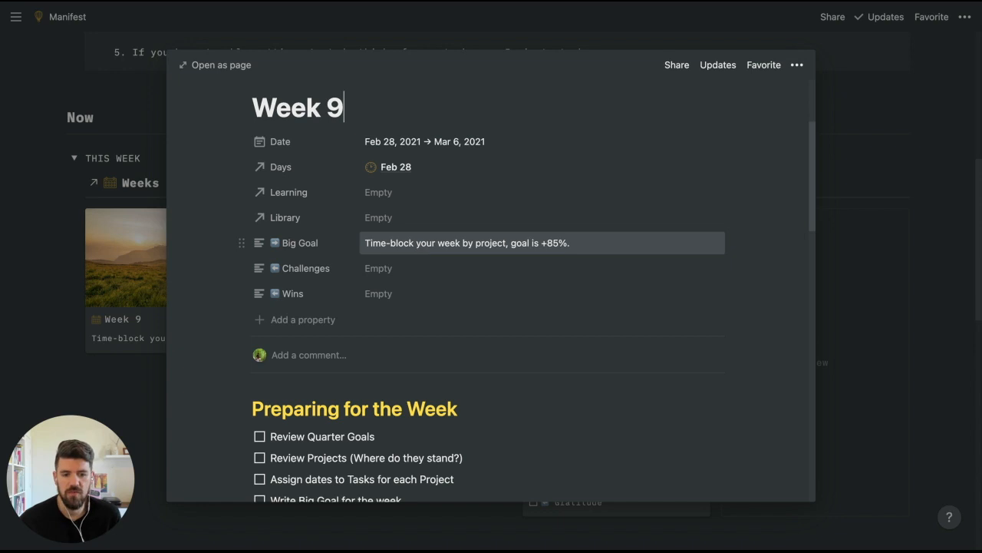
{"action": "mouse_move", "coordinate": [413, 268]}
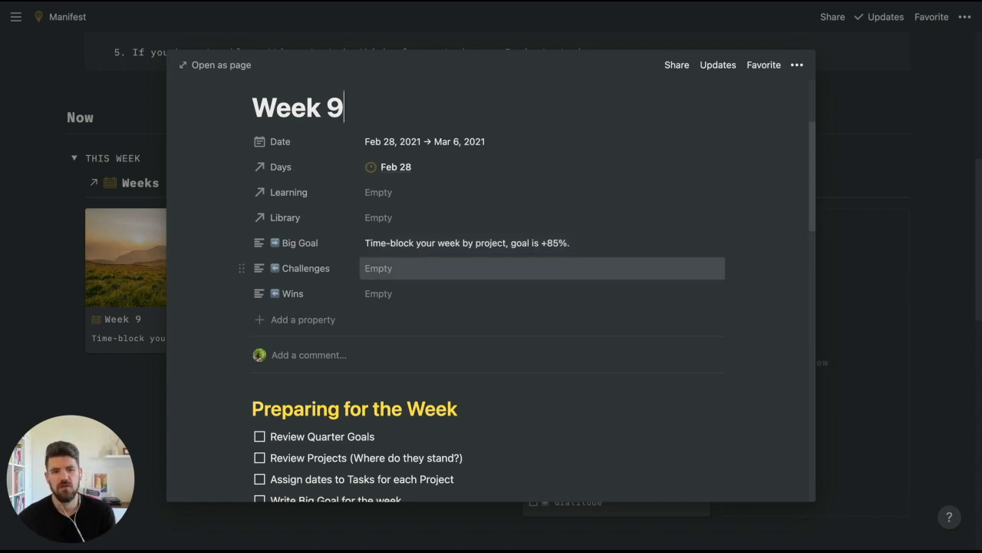
{"action": "mouse_move", "coordinate": [432, 297]}
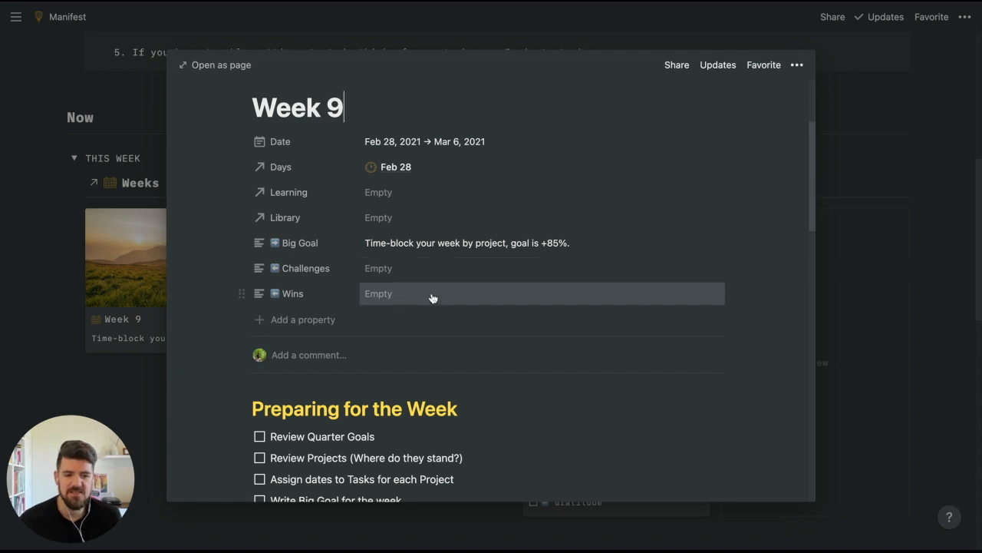
{"action": "scroll", "scroll_direction": "down", "scroll_amount": 3}
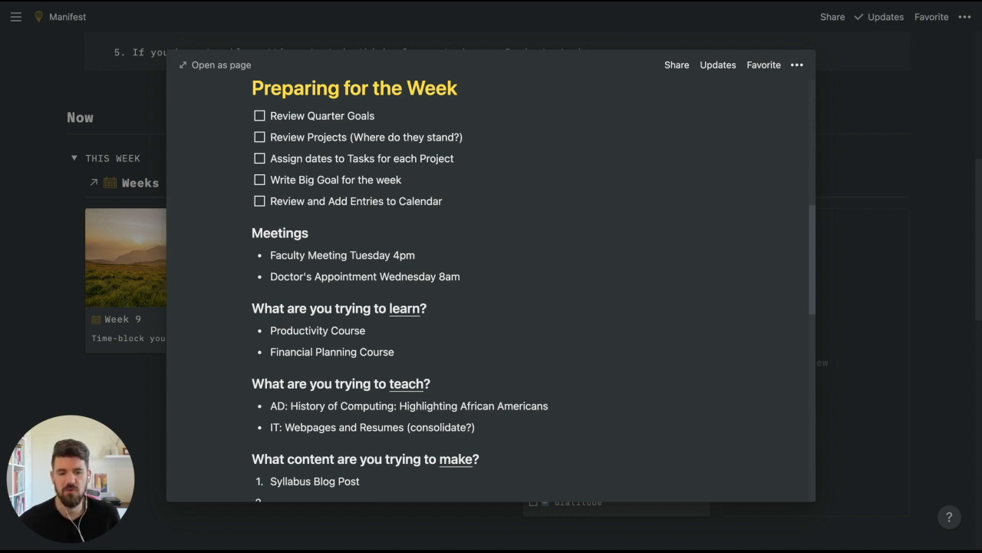
{"action": "scroll", "scroll_direction": "down", "scroll_amount": 3}
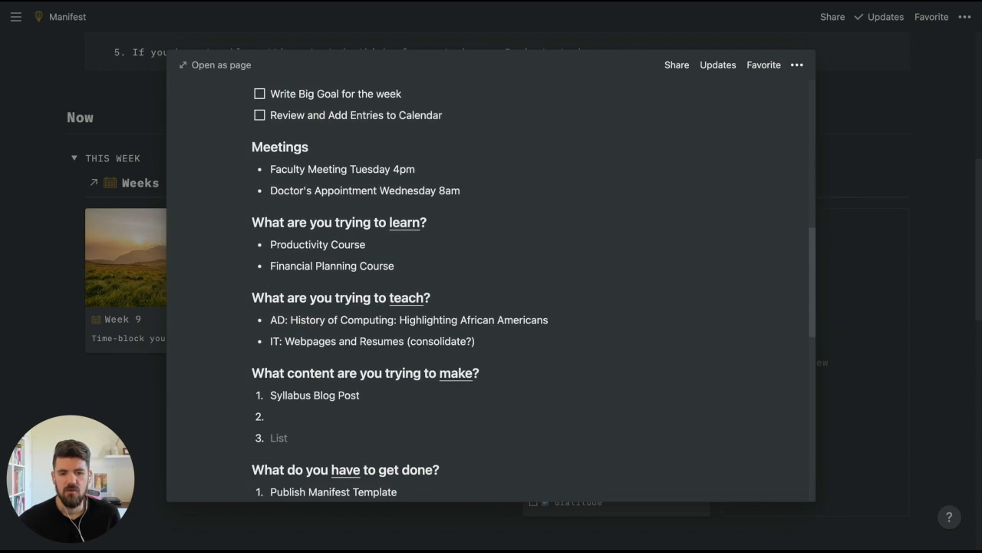
{"action": "scroll", "scroll_direction": "down", "scroll_amount": 3}
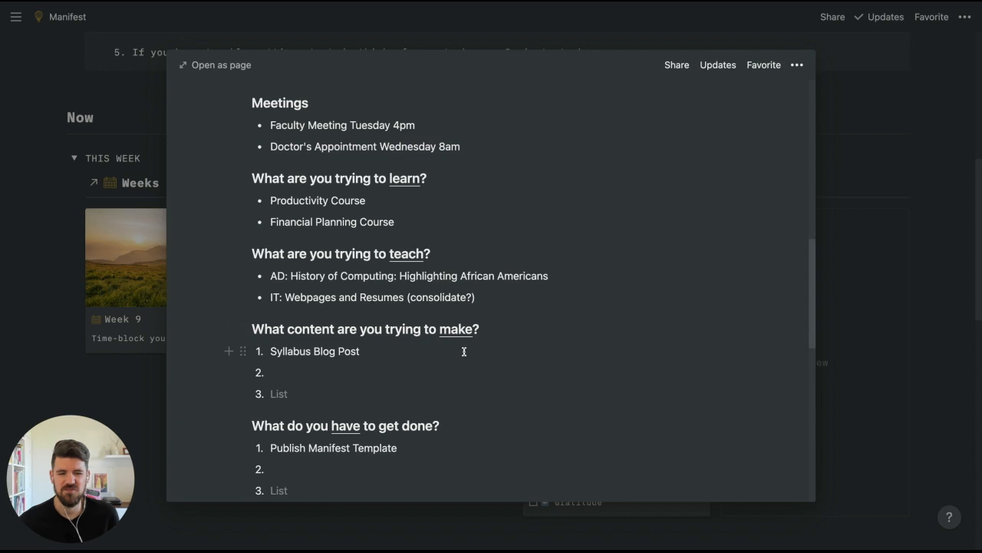
{"action": "scroll", "scroll_direction": "down", "scroll_amount": 3}
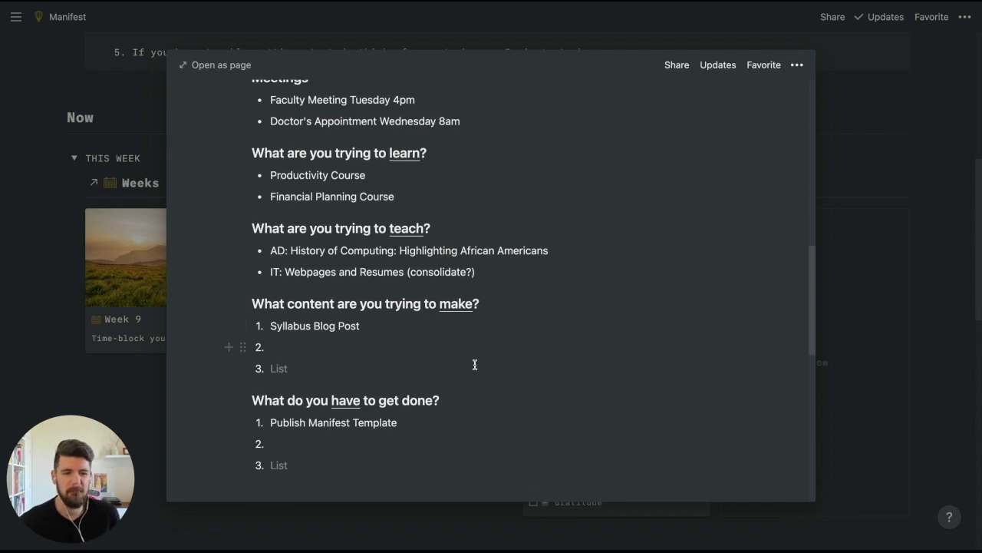
{"action": "scroll", "scroll_direction": "down", "scroll_amount": 3}
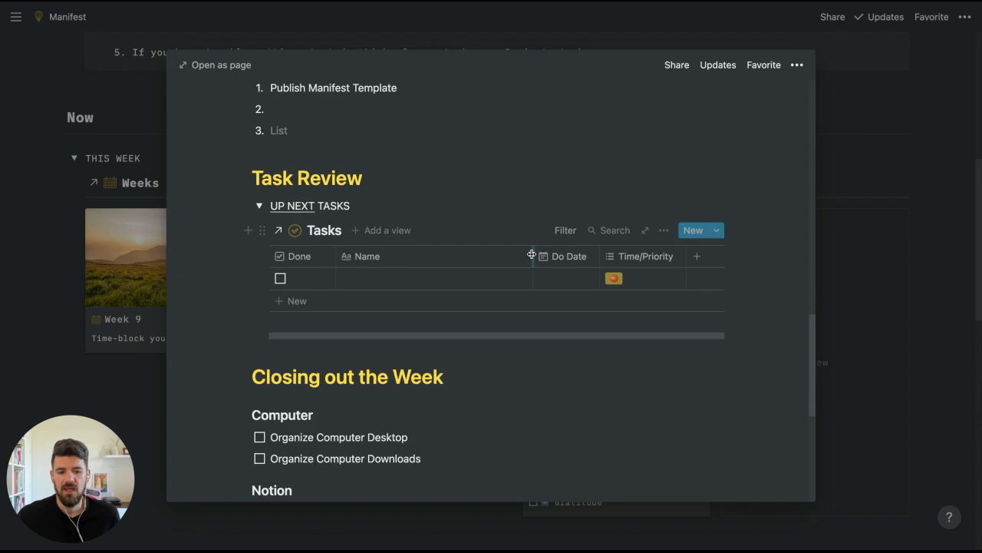
Scroll the Manifest dashboard's Now section with the This Week and Days boards.
{"action": "scroll", "scroll_direction": "down", "scroll_amount": 3}
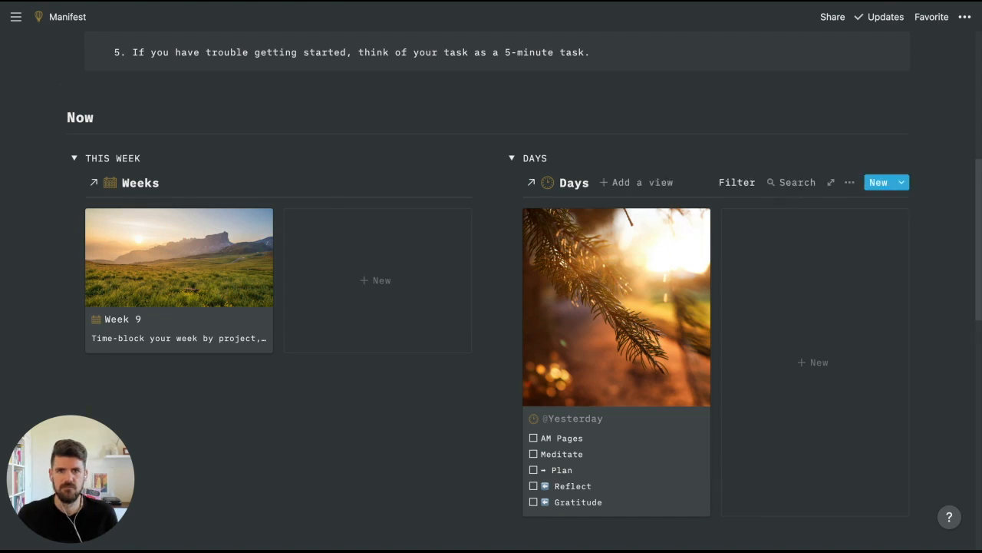
Scroll to the Projects gallery and open the Review February Budget card.
{"action": "scroll", "scroll_direction": "down", "scroll_amount": 3}
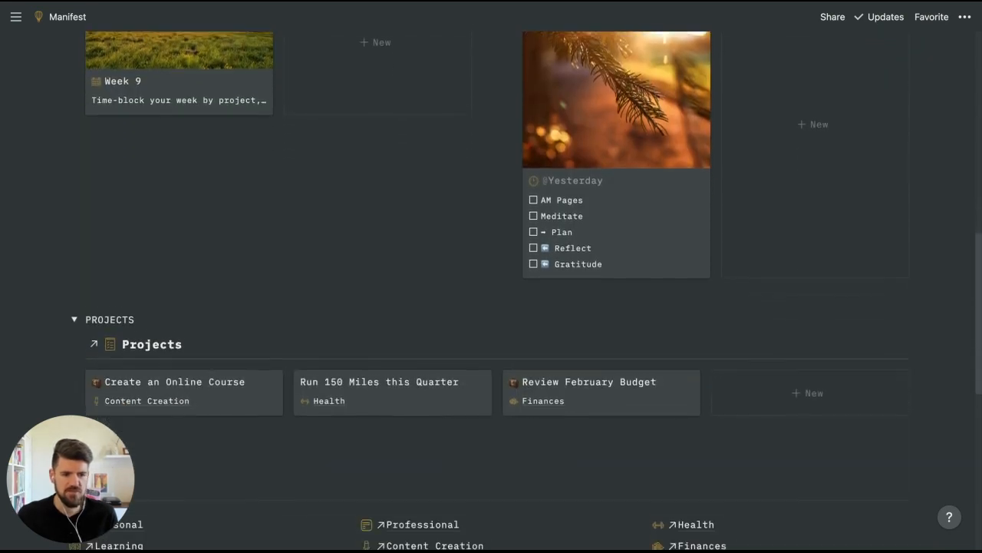
{"action": "scroll", "scroll_direction": "down", "scroll_amount": 3}
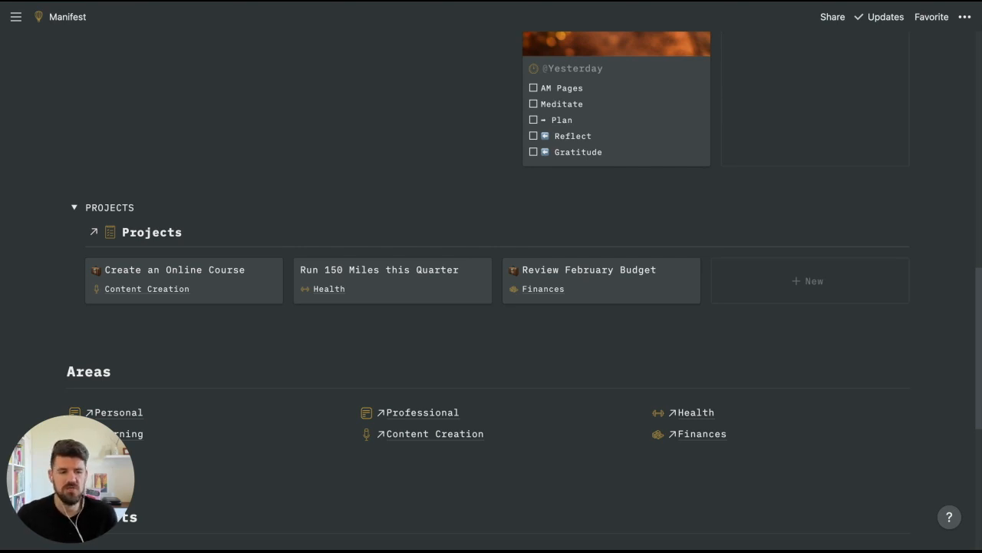
{"action": "left_click", "coordinate": [736, 231]}
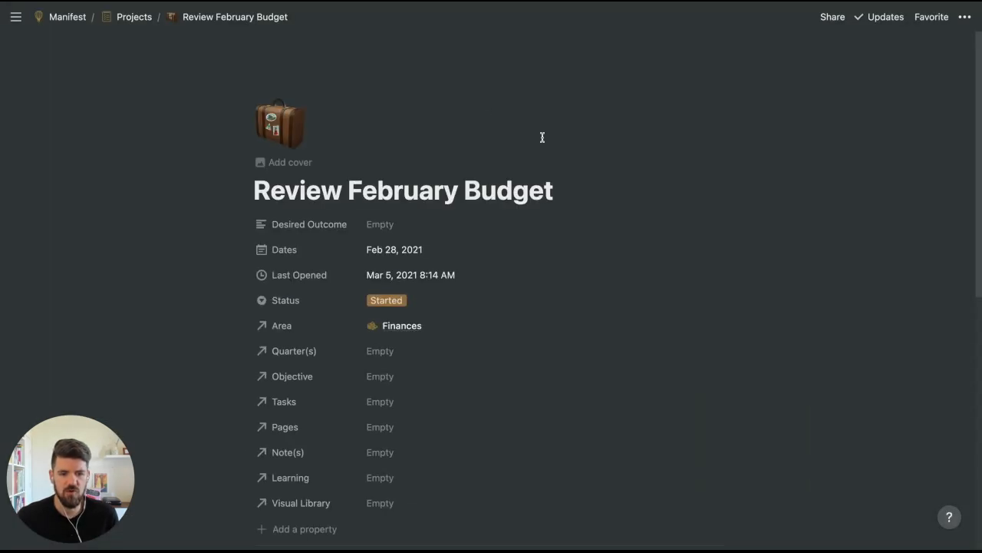
{"action": "scroll", "scroll_direction": "down", "scroll_amount": 3}
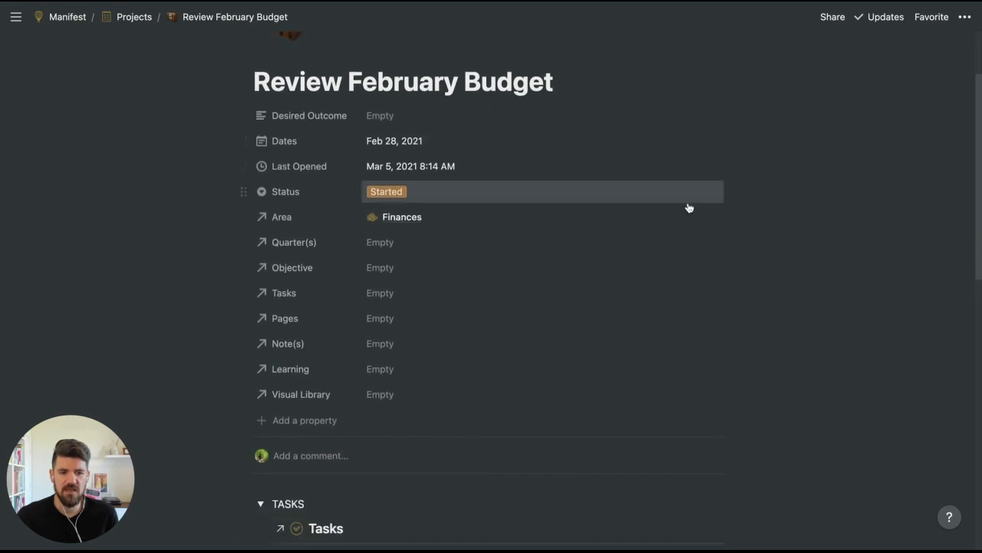
{"action": "mouse_move", "coordinate": [687, 207]}
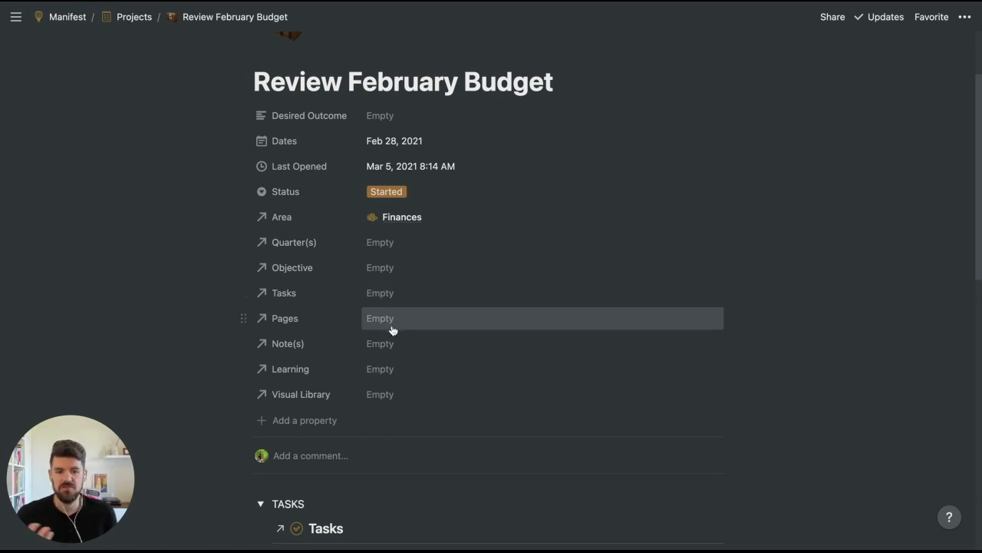
{"action": "mouse_move", "coordinate": [391, 319]}
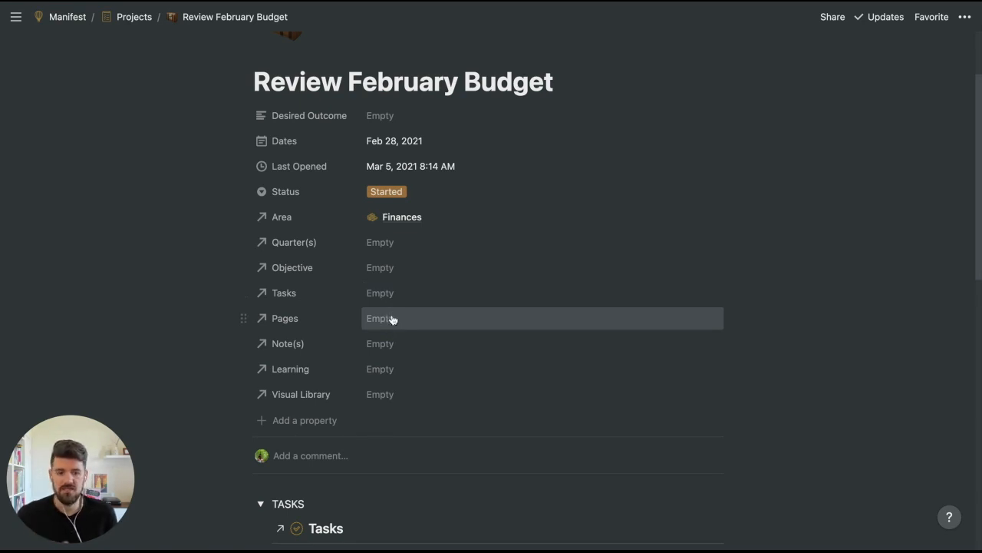
{"action": "mouse_move", "coordinate": [399, 368]}
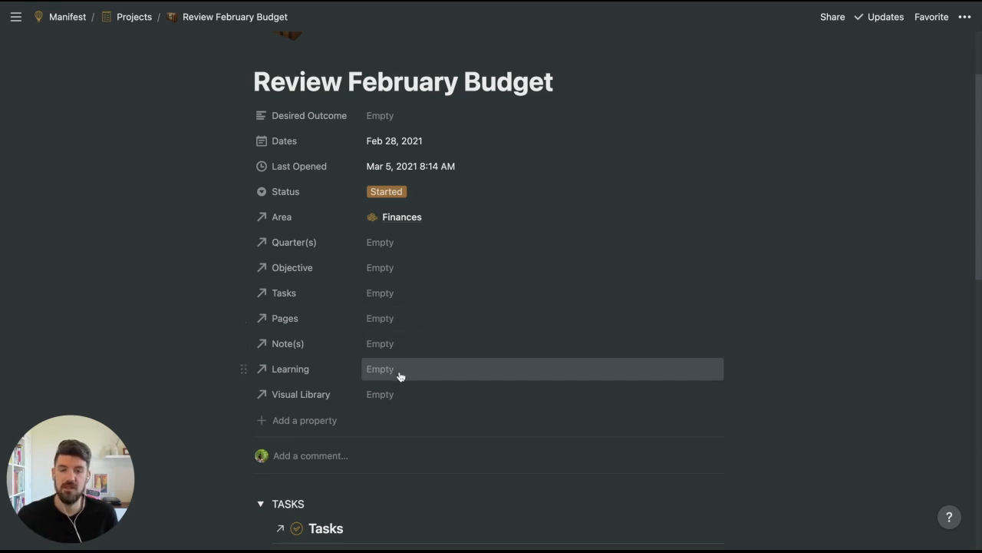
{"action": "mouse_move", "coordinate": [399, 376]}
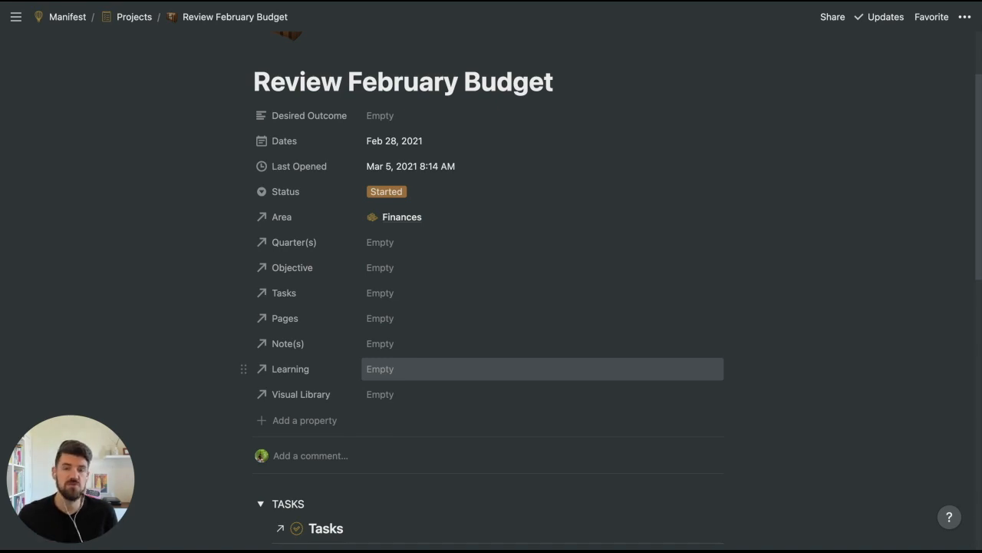
{"action": "mouse_move", "coordinate": [405, 362]}
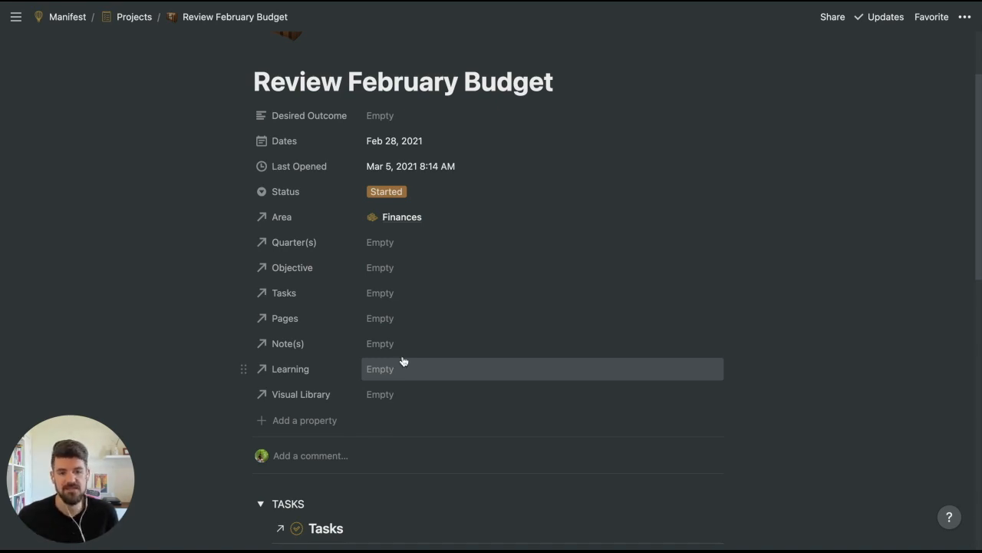
{"action": "scroll", "scroll_direction": "down", "scroll_amount": 3}
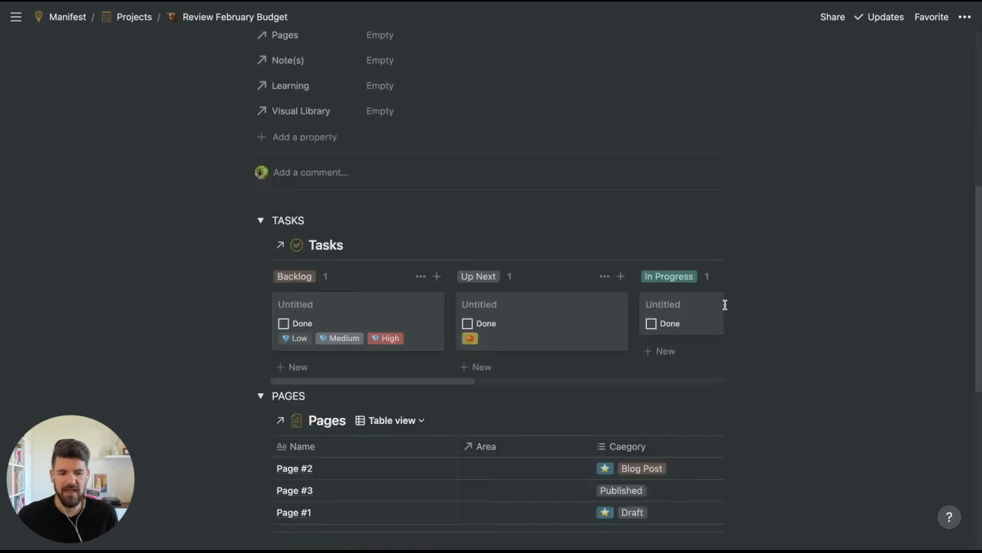
{"action": "scroll", "scroll_direction": "down", "scroll_amount": 3}
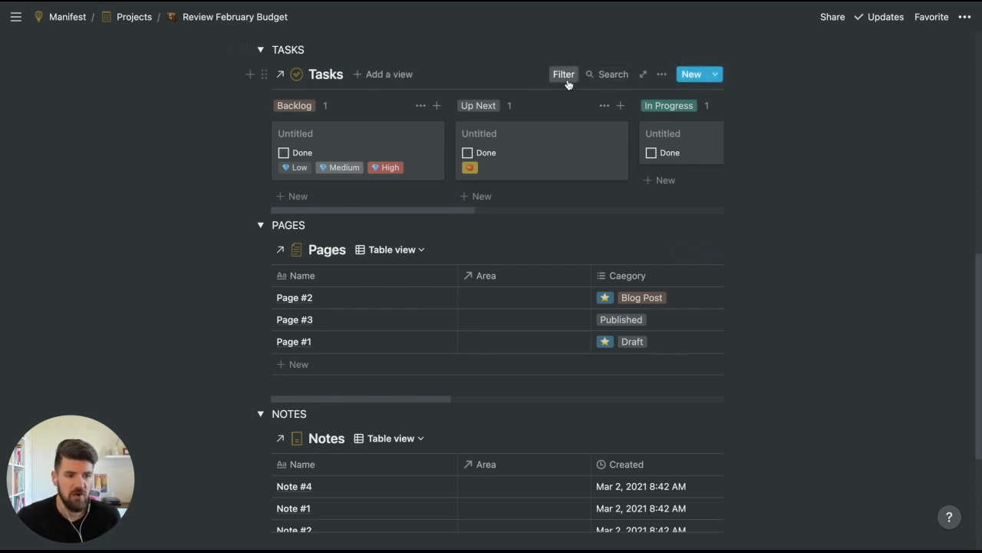
Filter the project's Tasks board to Review February Budget, then scroll further down.
{"action": "left_click", "coordinate": [563, 74]}
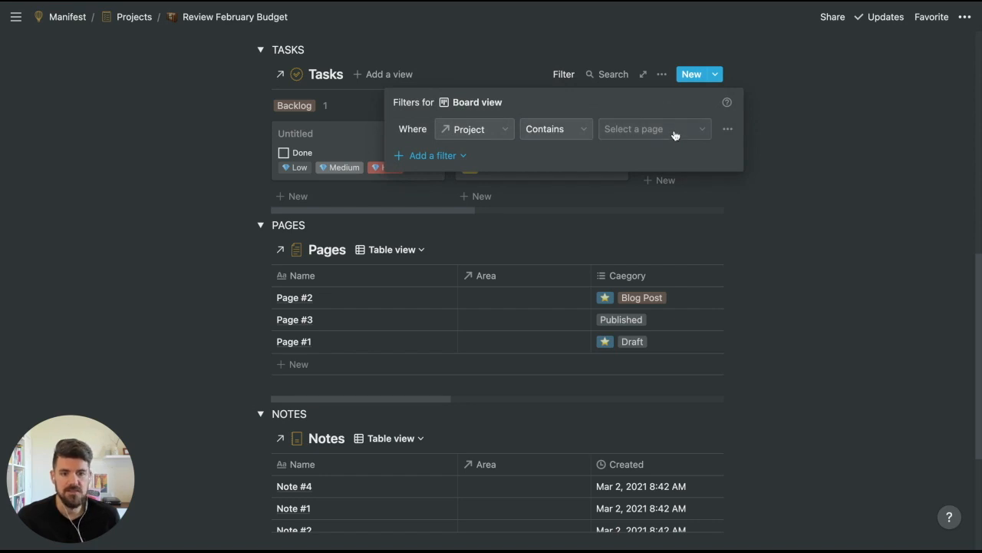
{"action": "left_click", "coordinate": [653, 128]}
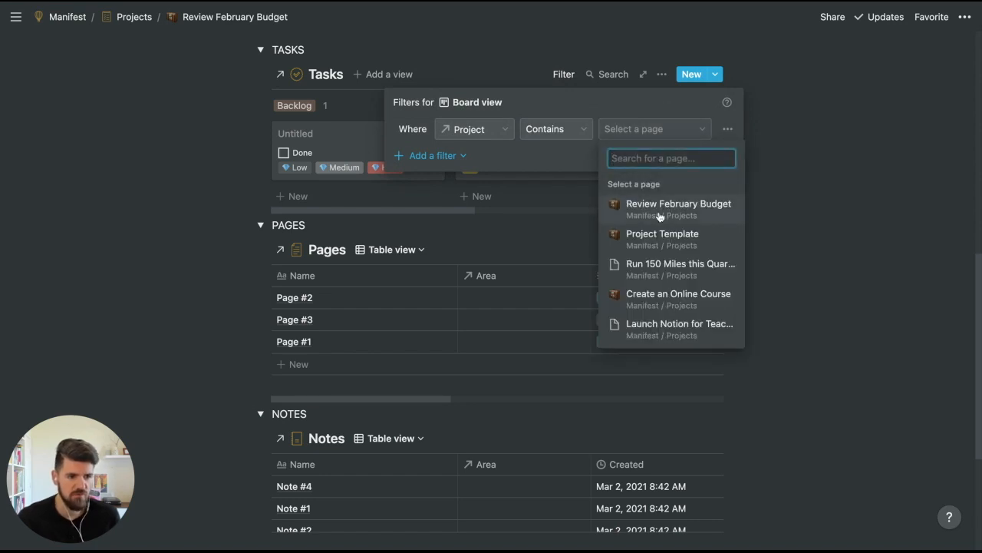
{"action": "left_click", "coordinate": [678, 203]}
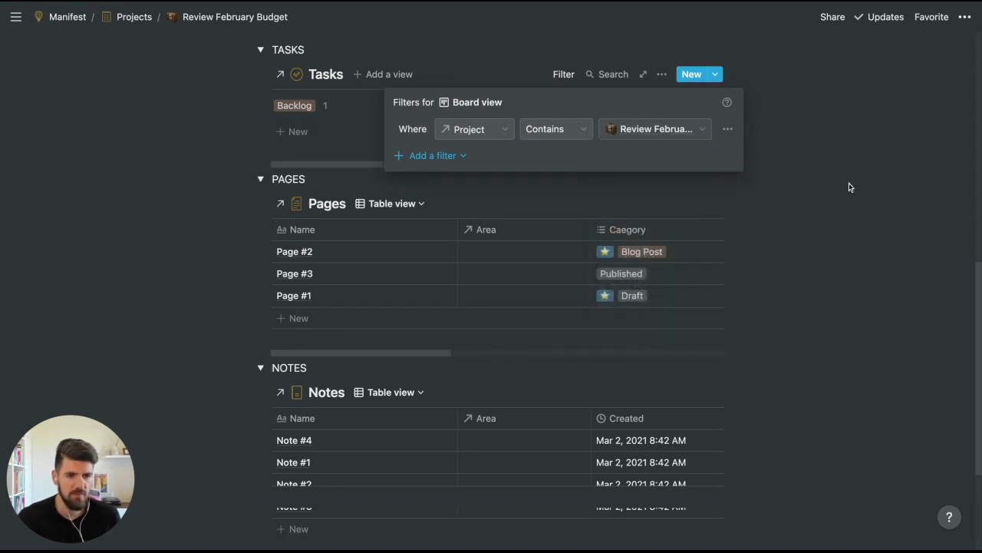
{"action": "left_click", "coordinate": [850, 187]}
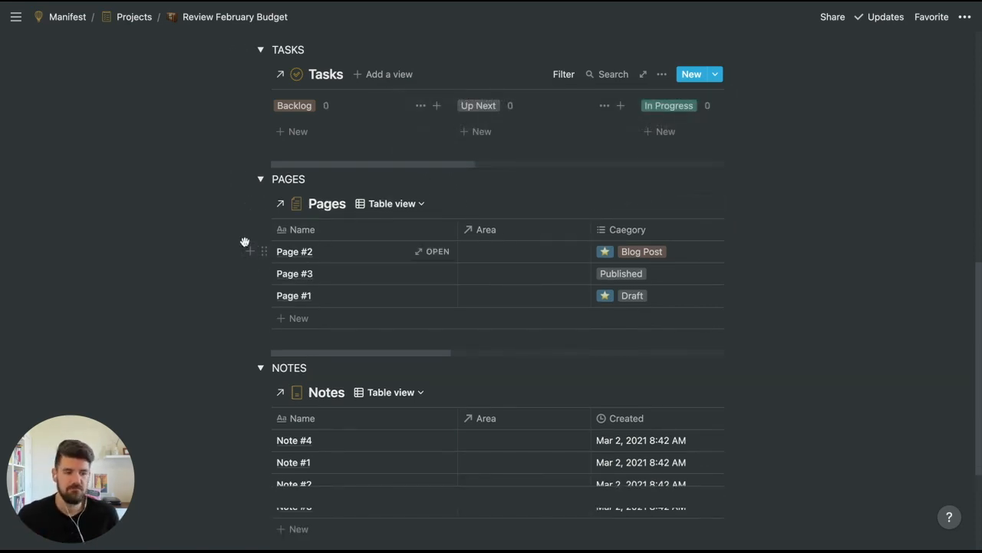
{"action": "mouse_move", "coordinate": [235, 397]}
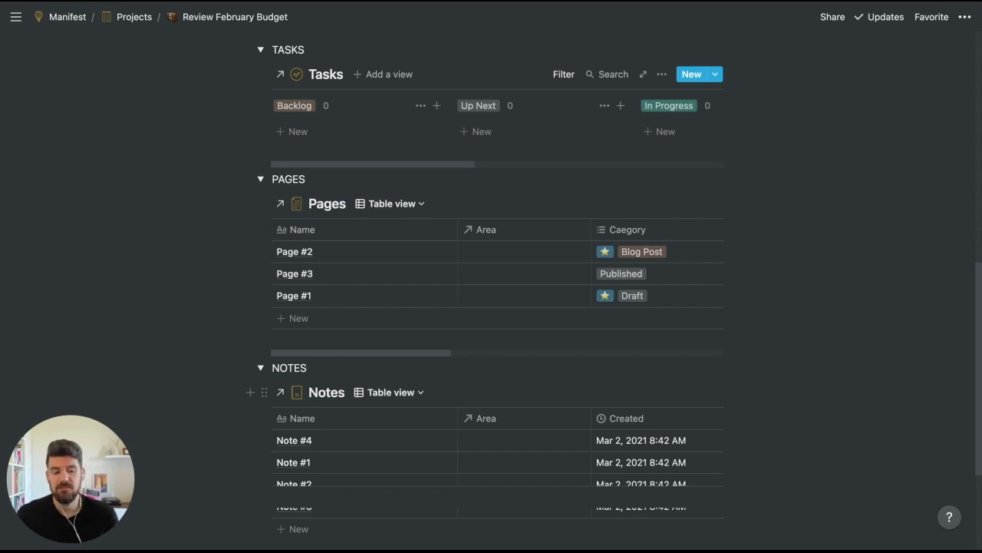
{"action": "scroll", "scroll_direction": "down", "scroll_amount": 3}
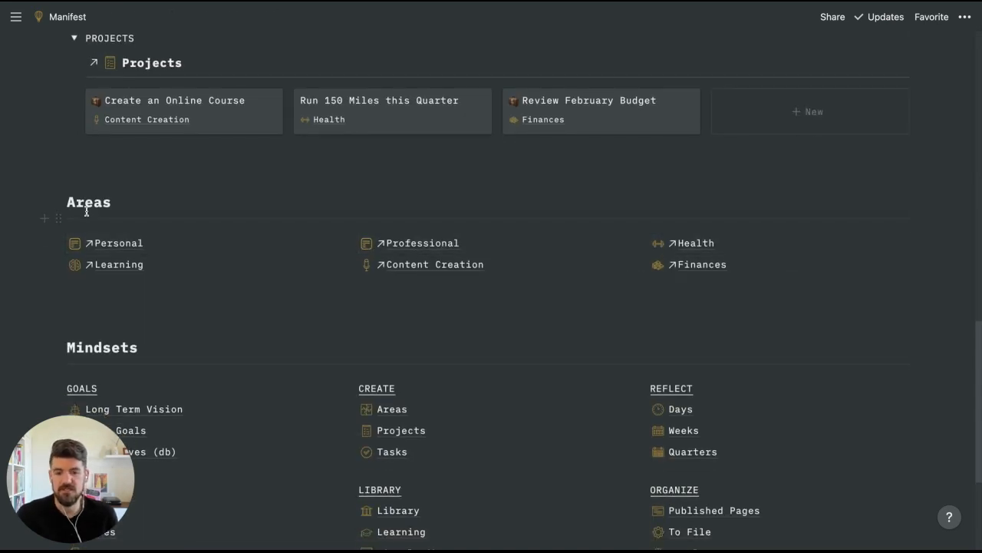
{"action": "mouse_move", "coordinate": [119, 244]}
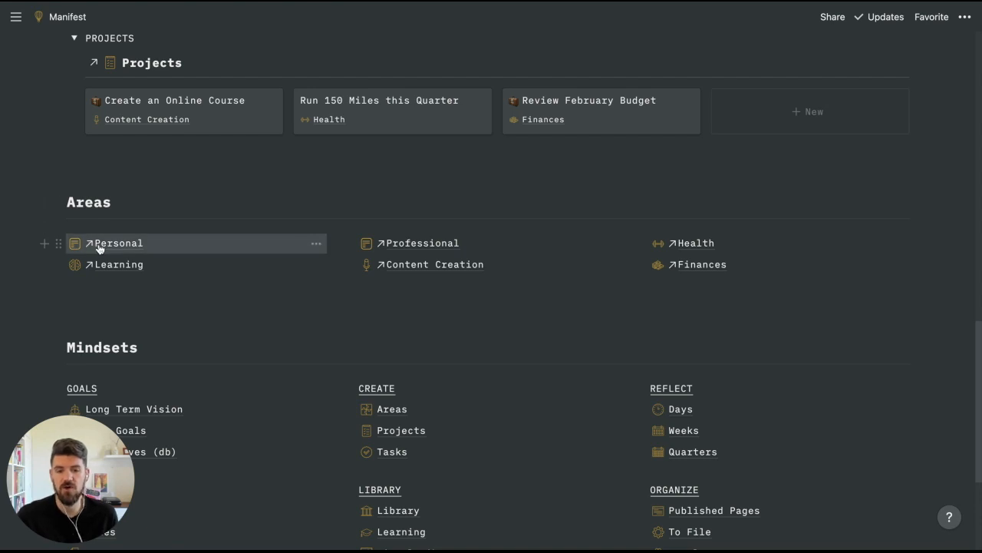
{"action": "mouse_move", "coordinate": [433, 436]}
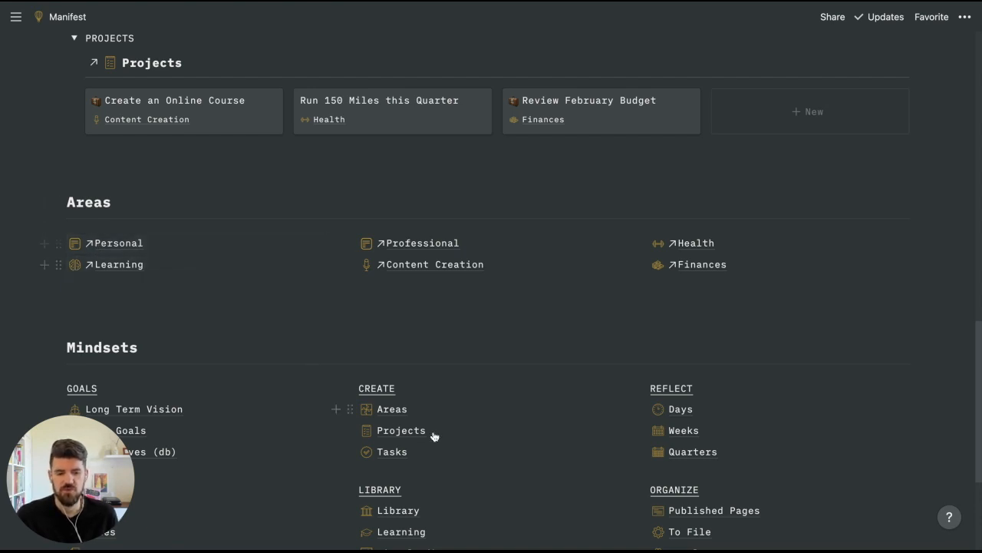
{"action": "mouse_move", "coordinate": [393, 409]}
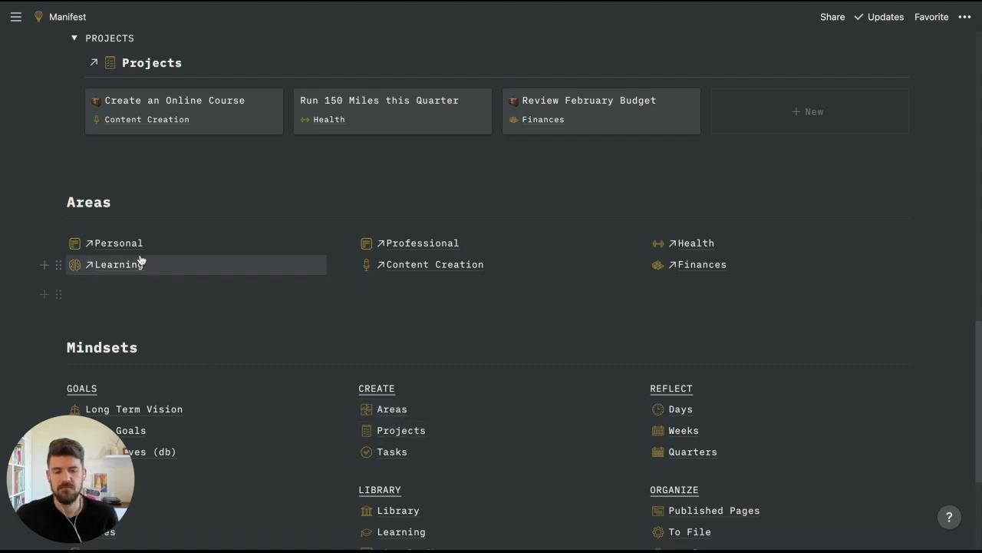
{"action": "mouse_move", "coordinate": [698, 264]}
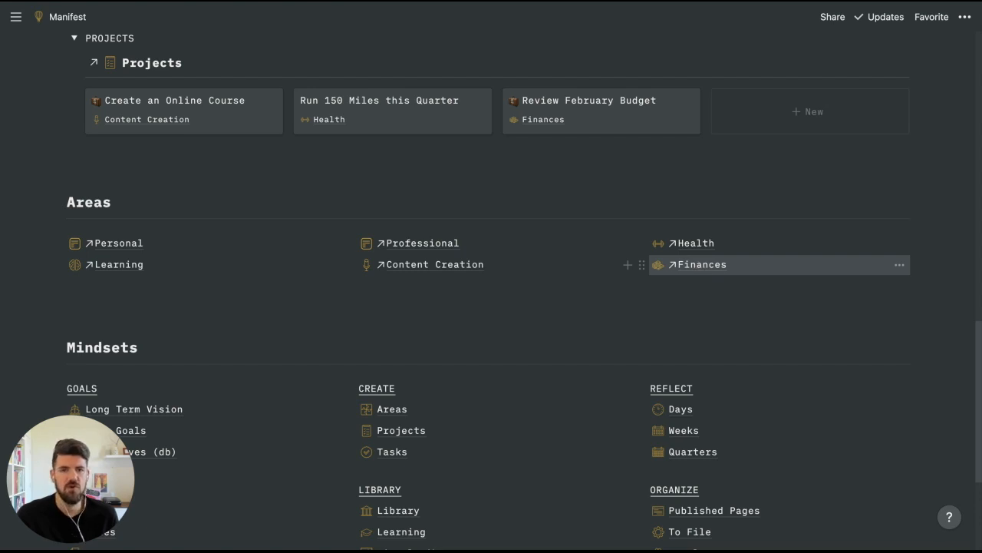
{"action": "mouse_move", "coordinate": [794, 232]}
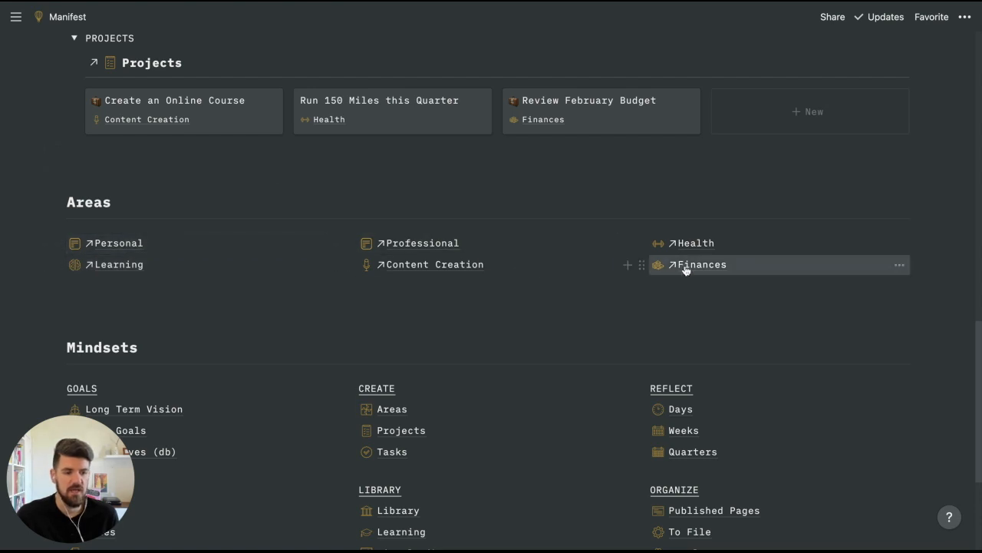
Open the Finances area page from the Areas links.
{"action": "left_click", "coordinate": [701, 264]}
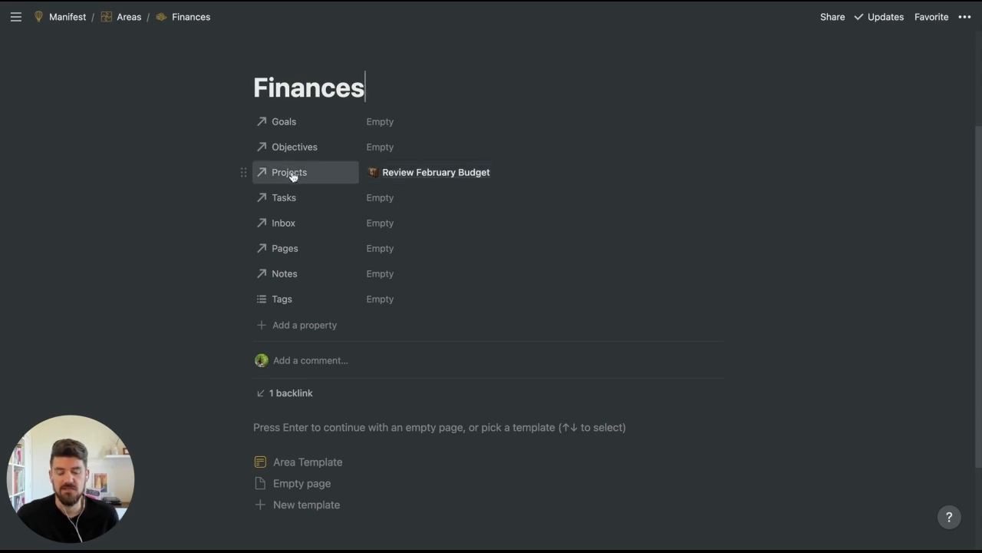
{"action": "mouse_move", "coordinate": [313, 175]}
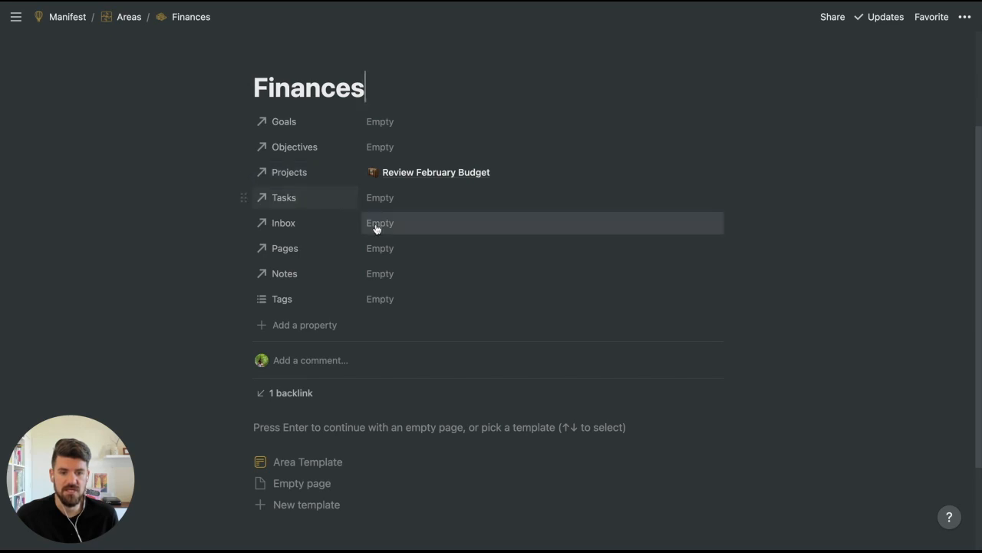
{"action": "mouse_move", "coordinate": [391, 197]}
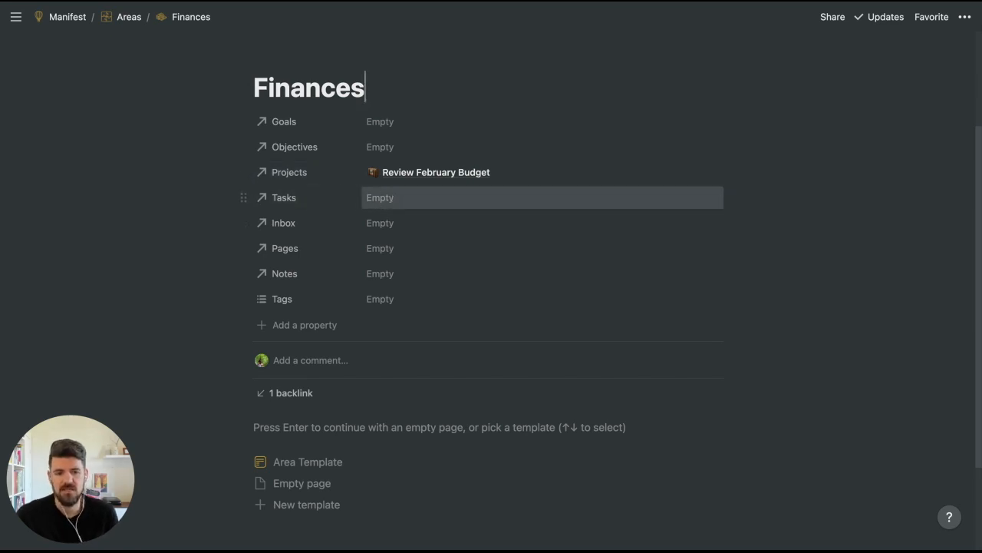
{"action": "mouse_move", "coordinate": [396, 247]}
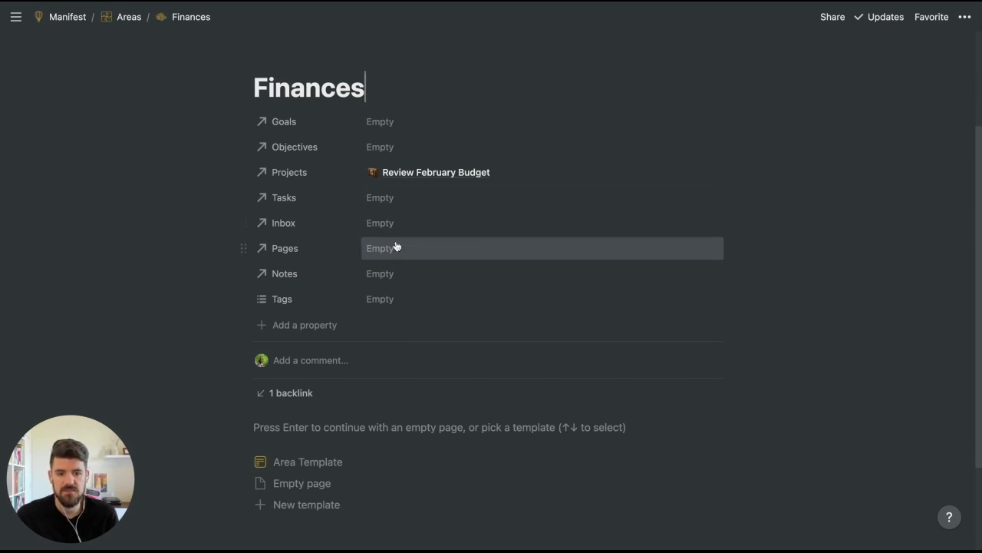
{"action": "mouse_move", "coordinate": [391, 273]}
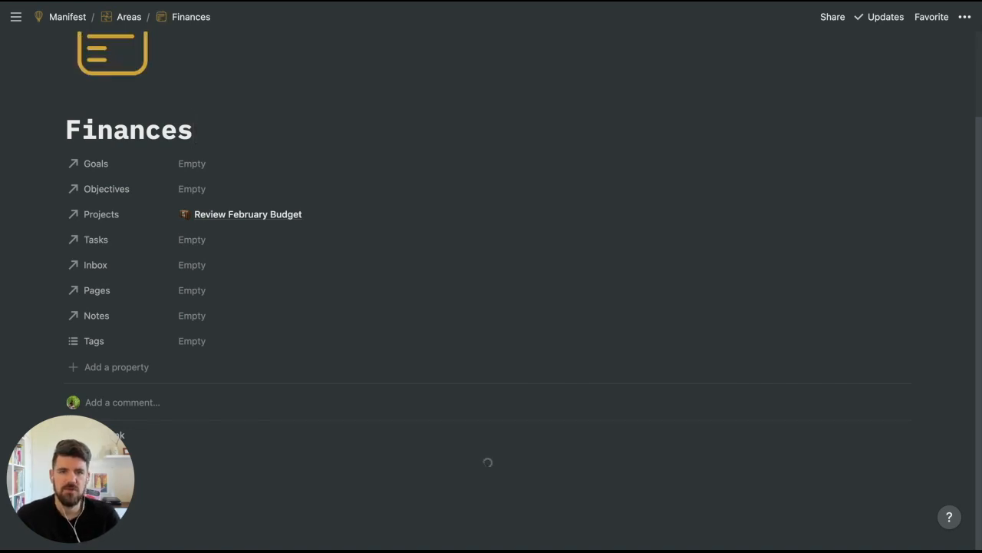
{"action": "mouse_move", "coordinate": [474, 340]}
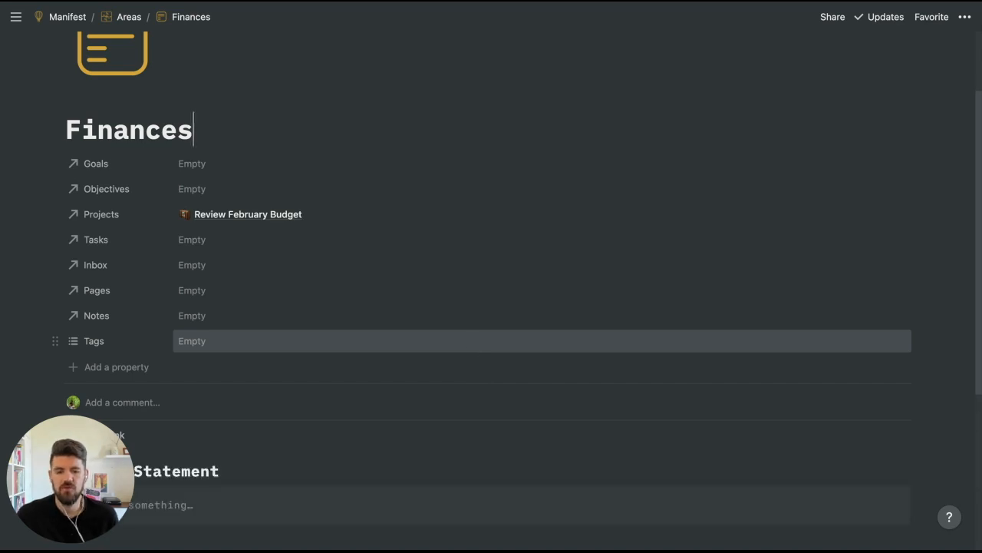
Scroll down and expand the PROJECTS and PAGES sections on the Finances page.
{"action": "scroll", "scroll_direction": "down", "scroll_amount": 3}
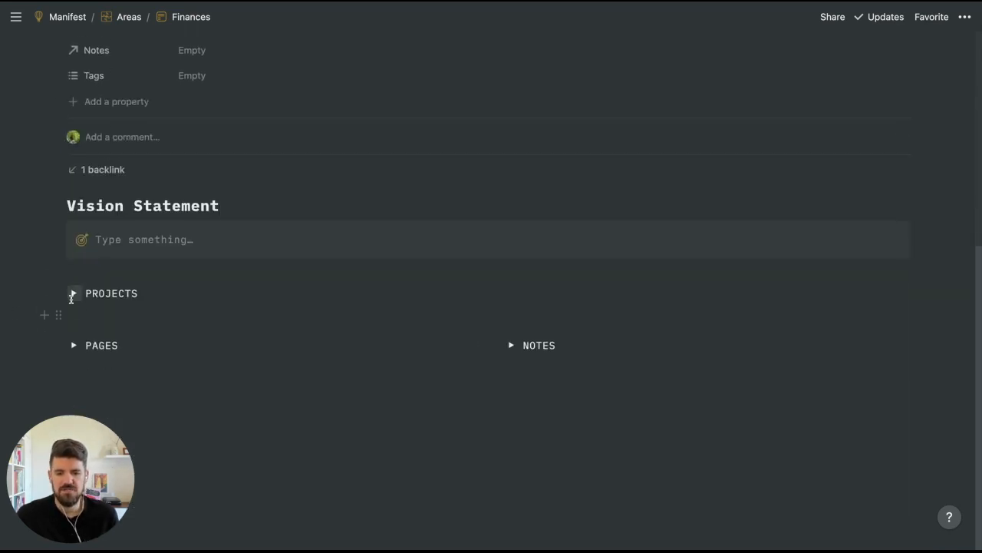
{"action": "left_click", "coordinate": [73, 293]}
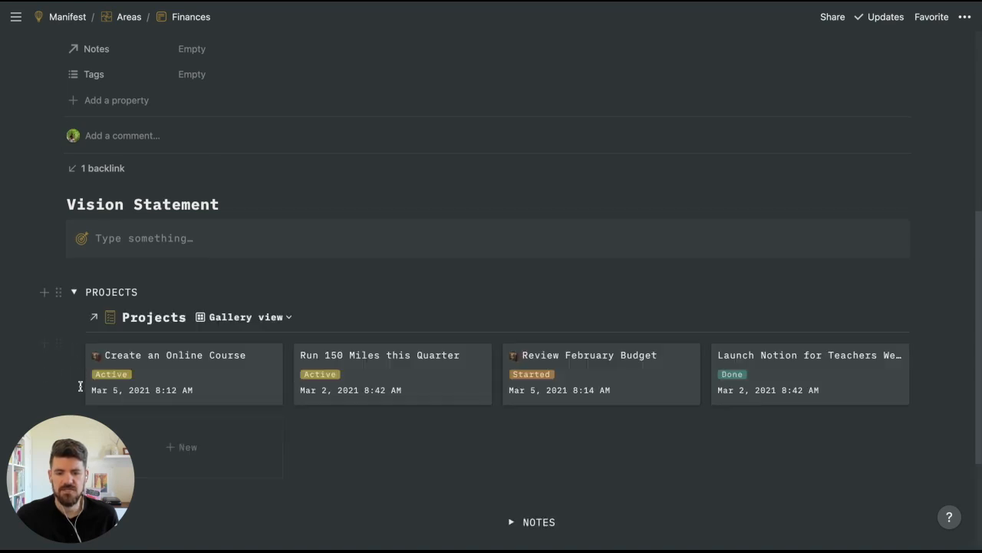
{"action": "scroll", "scroll_direction": "down", "scroll_amount": 3}
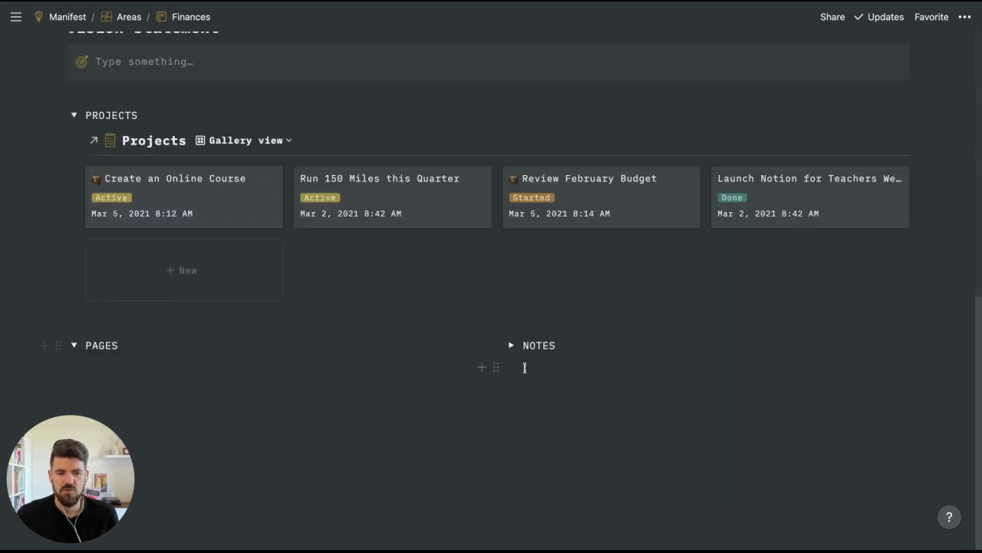
{"action": "left_click", "coordinate": [511, 345]}
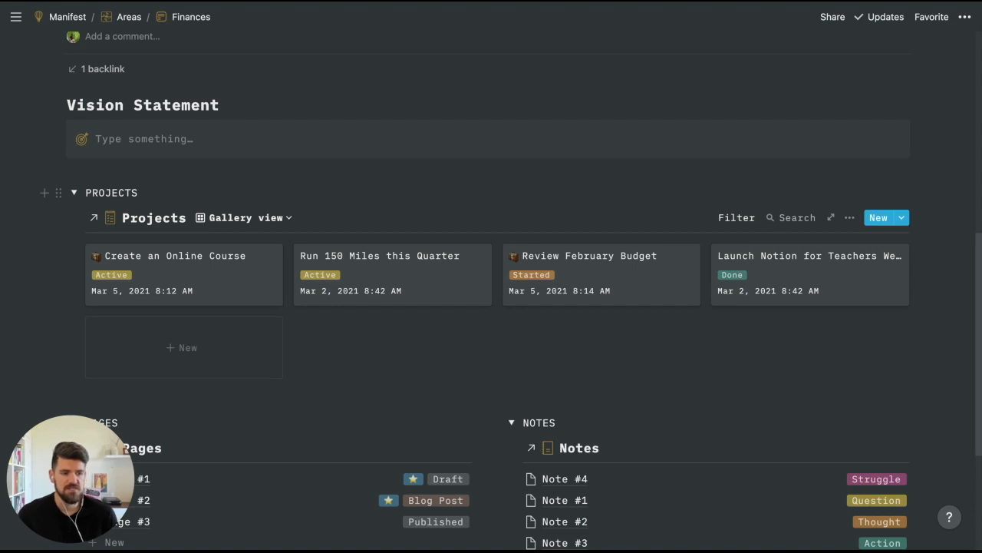
Filter the Projects gallery to the Finances area, then return to Manifest.
{"action": "left_click", "coordinate": [735, 218]}
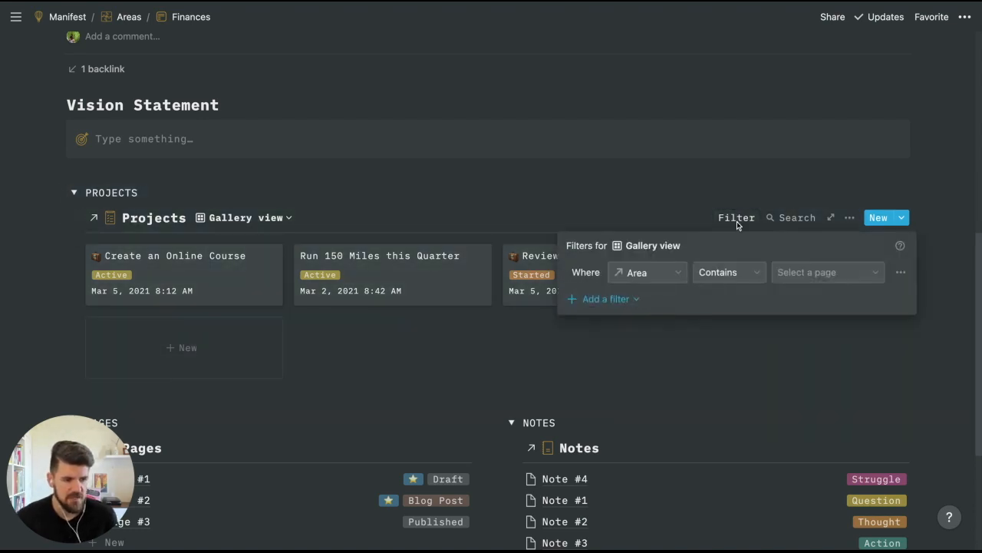
{"action": "left_click", "coordinate": [828, 271]}
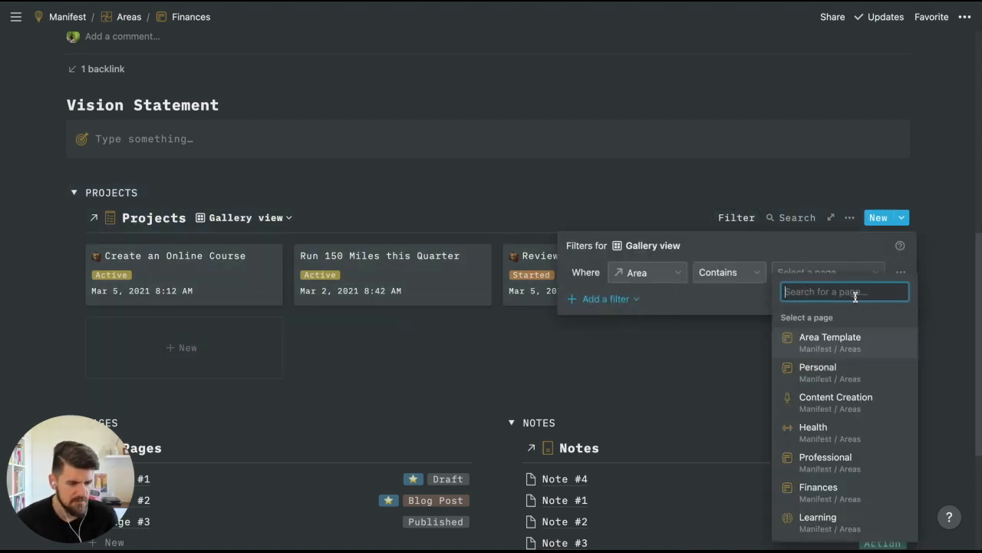
{"action": "mouse_move", "coordinate": [818, 441]}
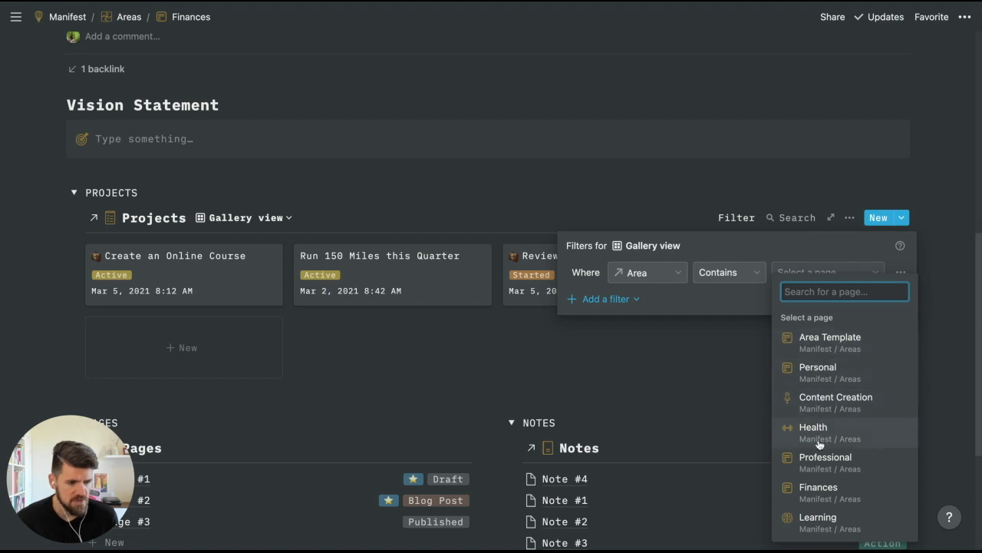
{"action": "left_click", "coordinate": [818, 486]}
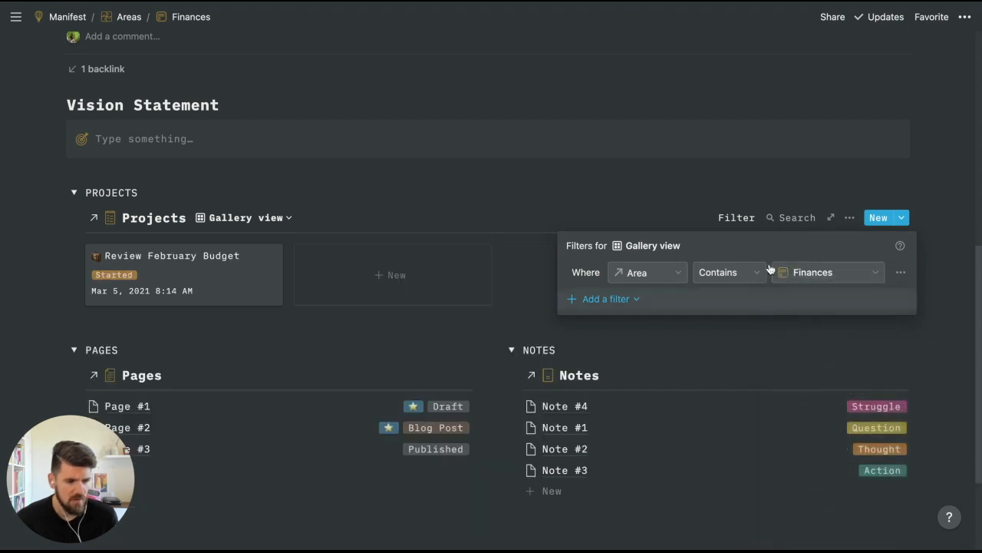
{"action": "left_click", "coordinate": [697, 184]}
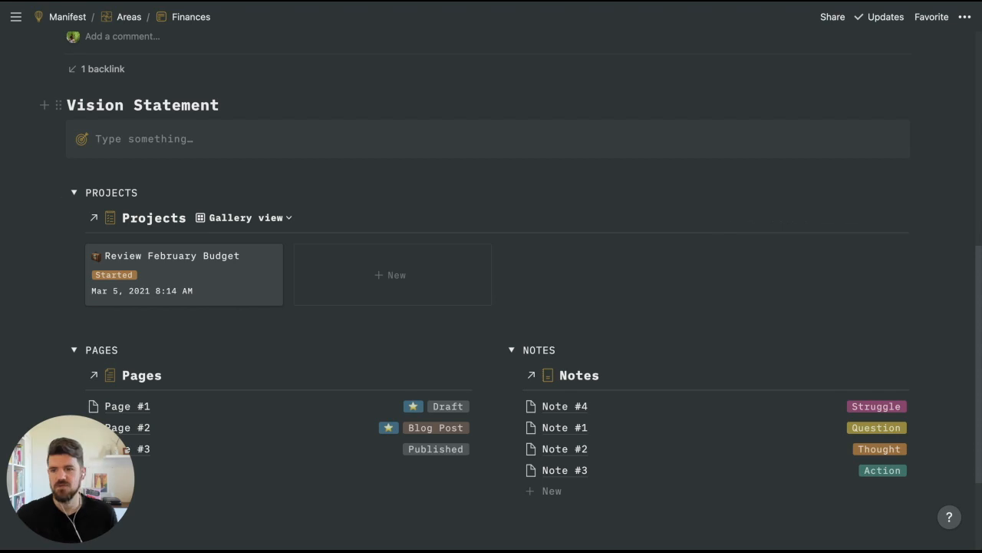
{"action": "left_click", "coordinate": [67, 16]}
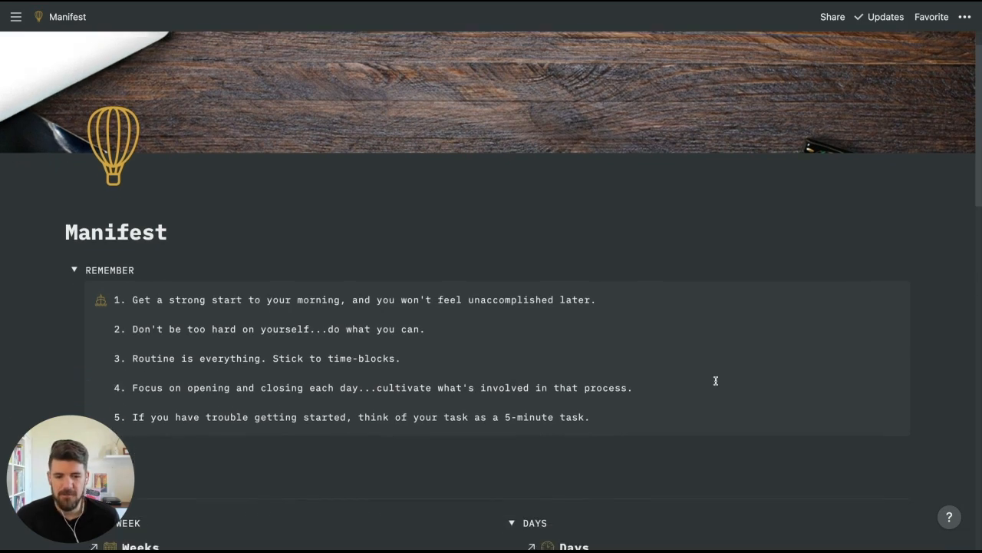
Scroll the Manifest dashboard to its reminders and the Week and Days boards.
{"action": "scroll", "scroll_direction": "down", "scroll_amount": 3}
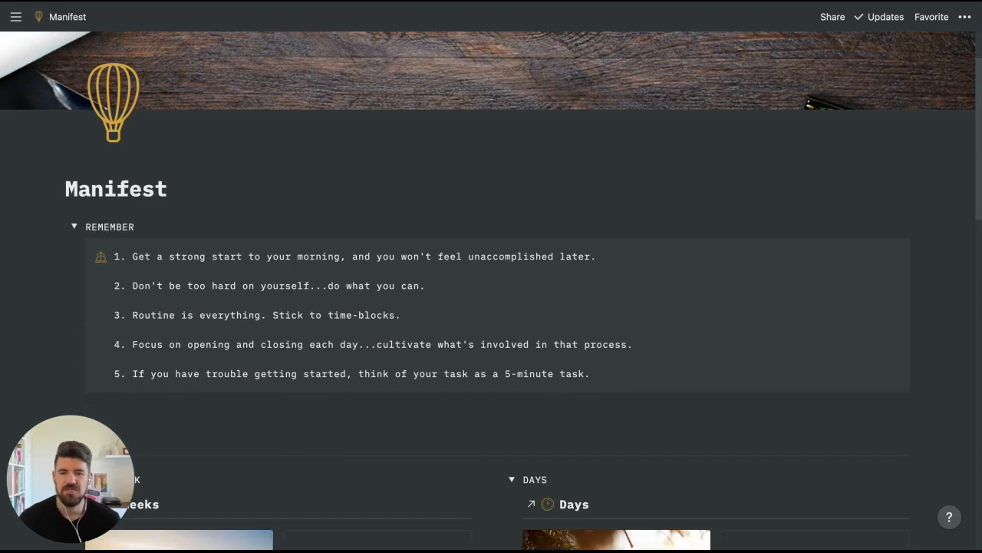